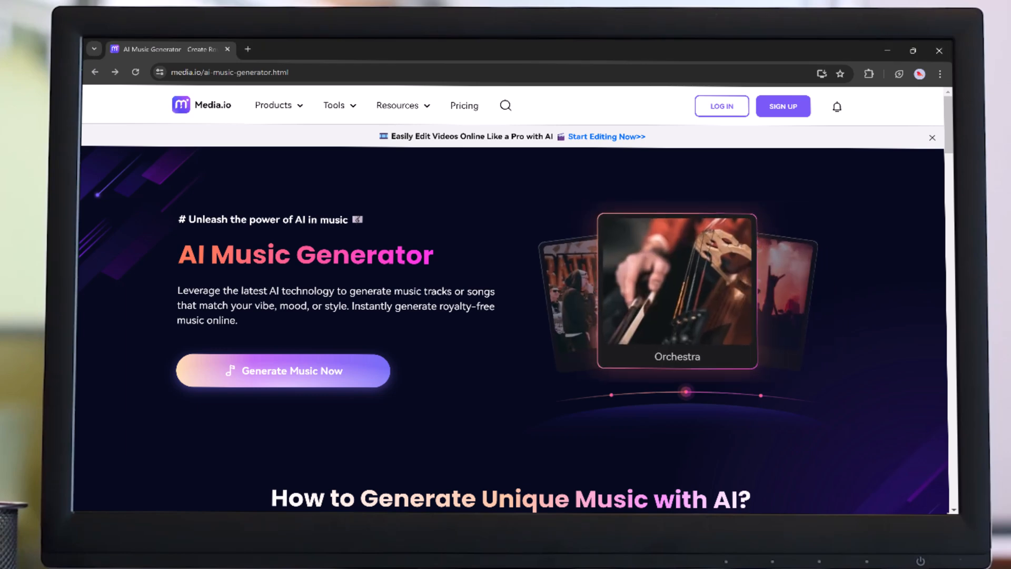
mouse_move(342, 333)
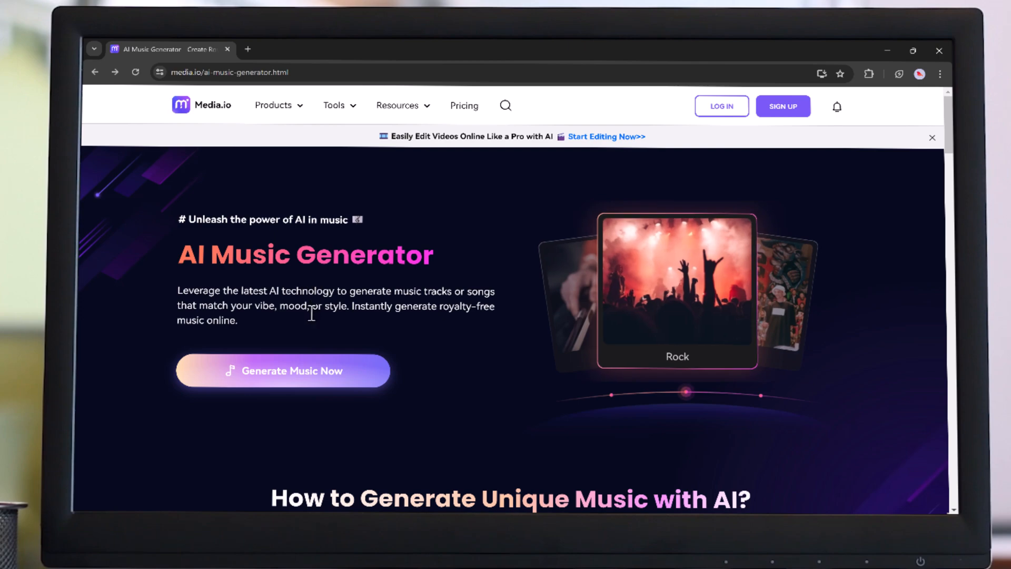
Browse down through the Media.io landing page's feature sections
scroll(down, 3)
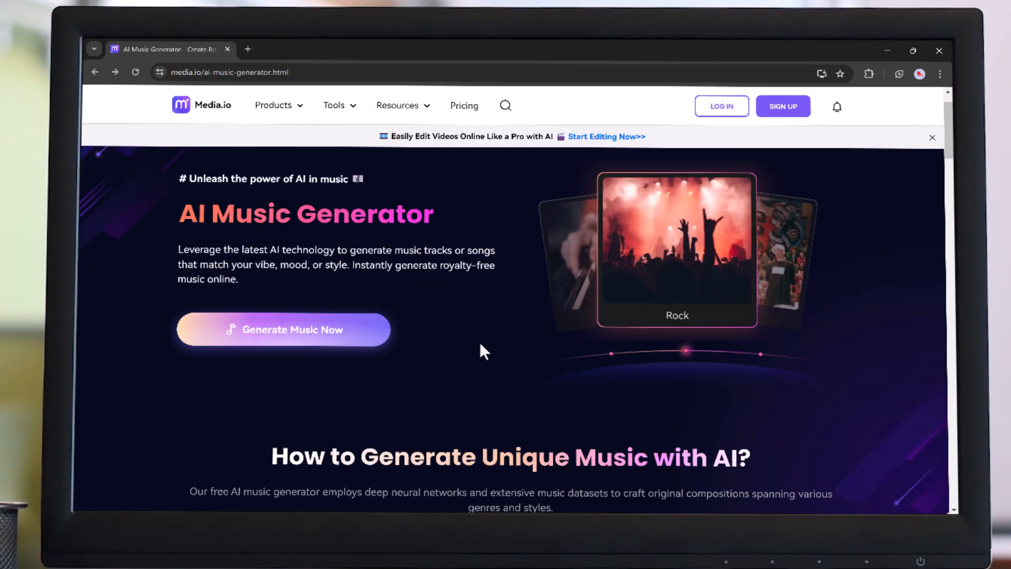
scroll(down, 3)
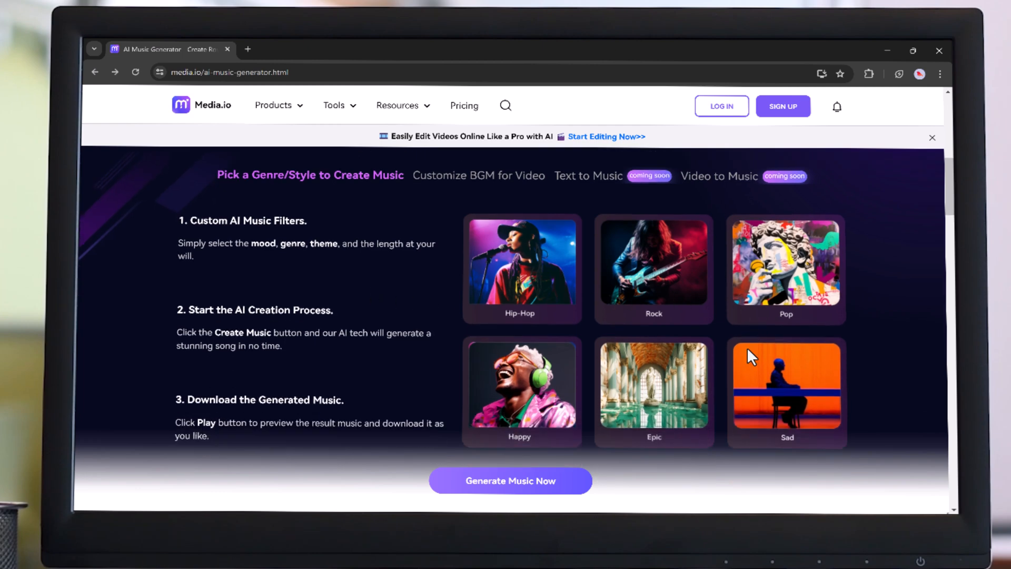
scroll(down, 3)
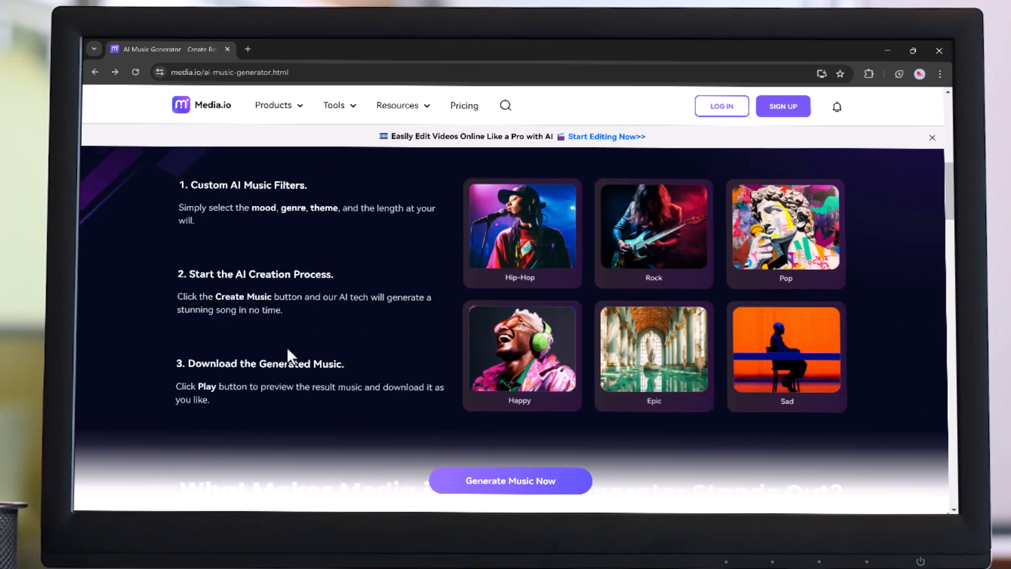
mouse_move(387, 370)
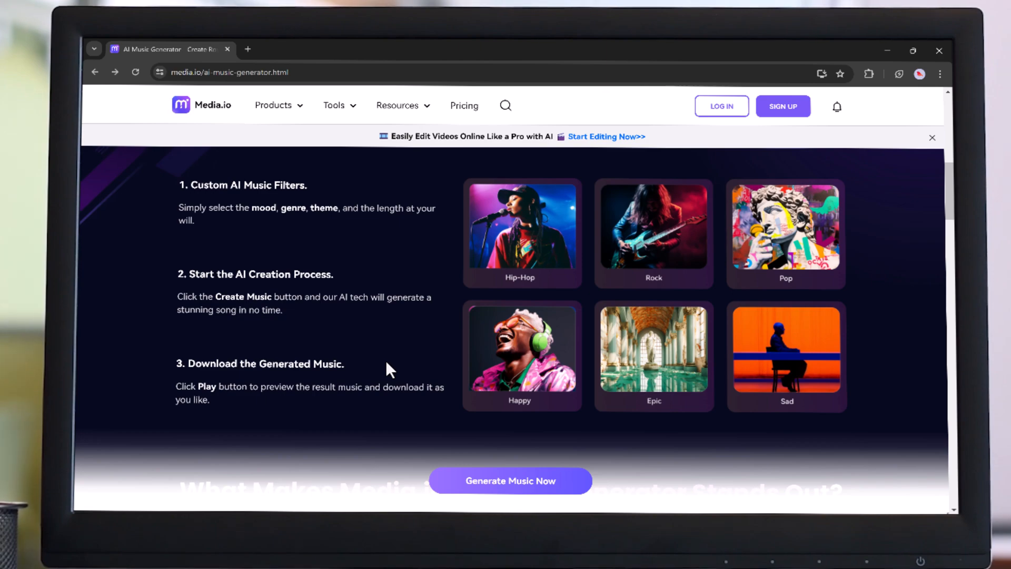
scroll(down, 3)
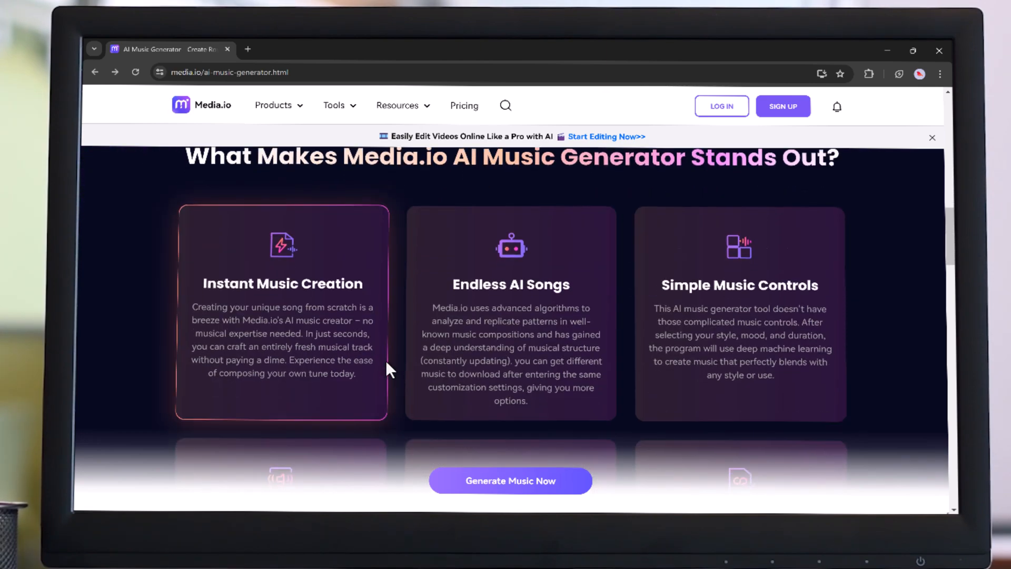
scroll(down, 3)
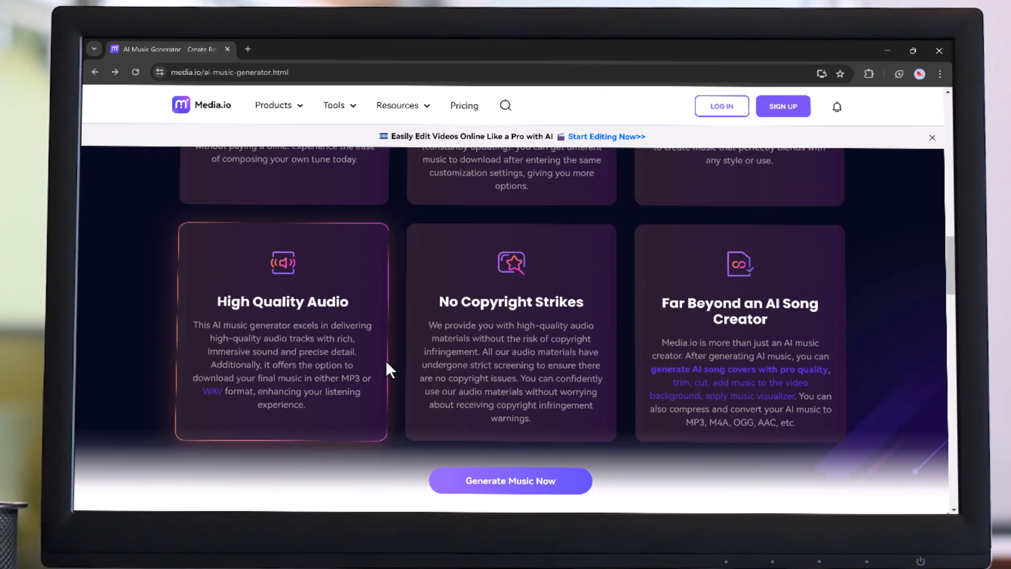
mouse_move(292, 354)
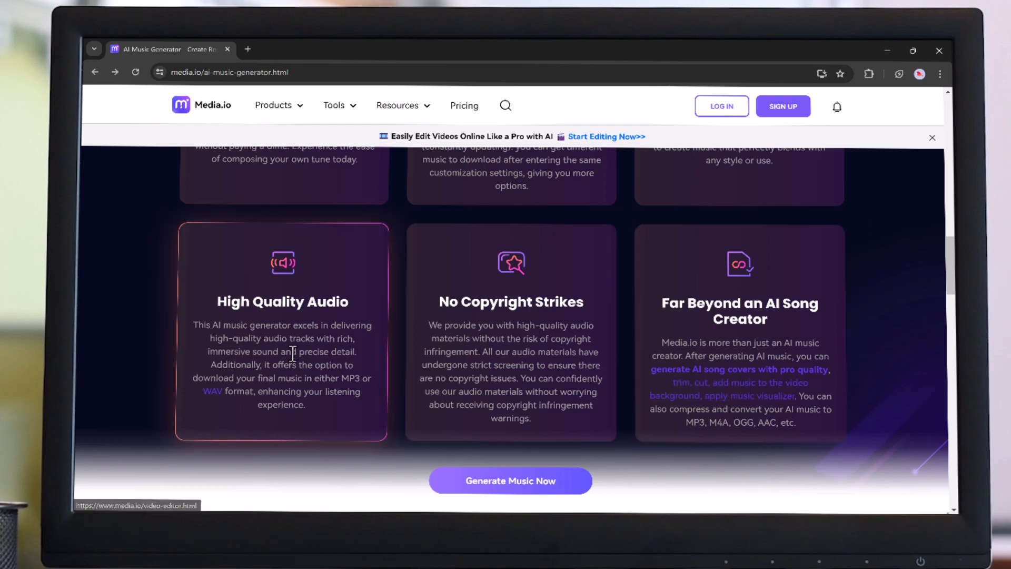
scroll(up, 3)
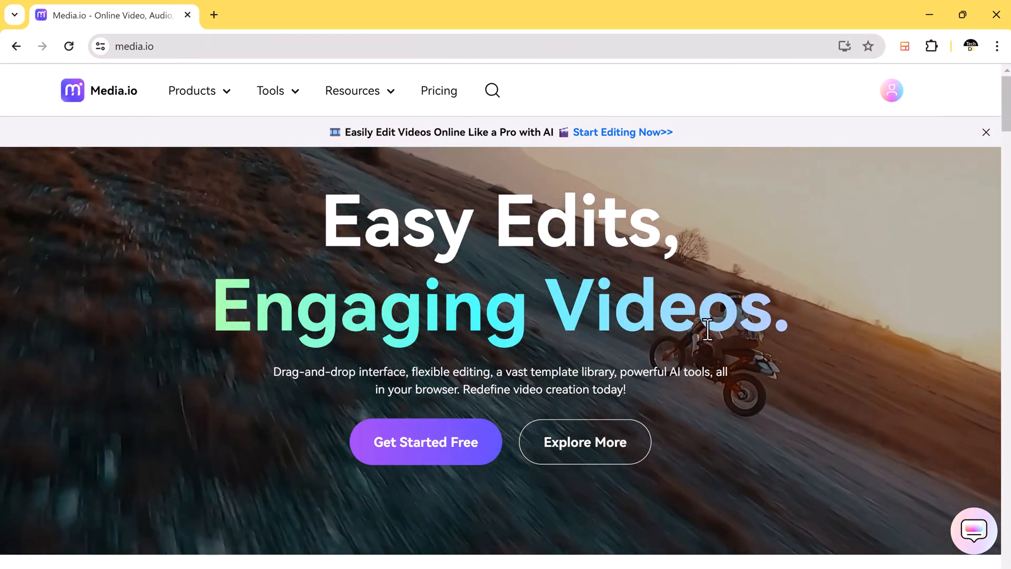
scroll(down, 3)
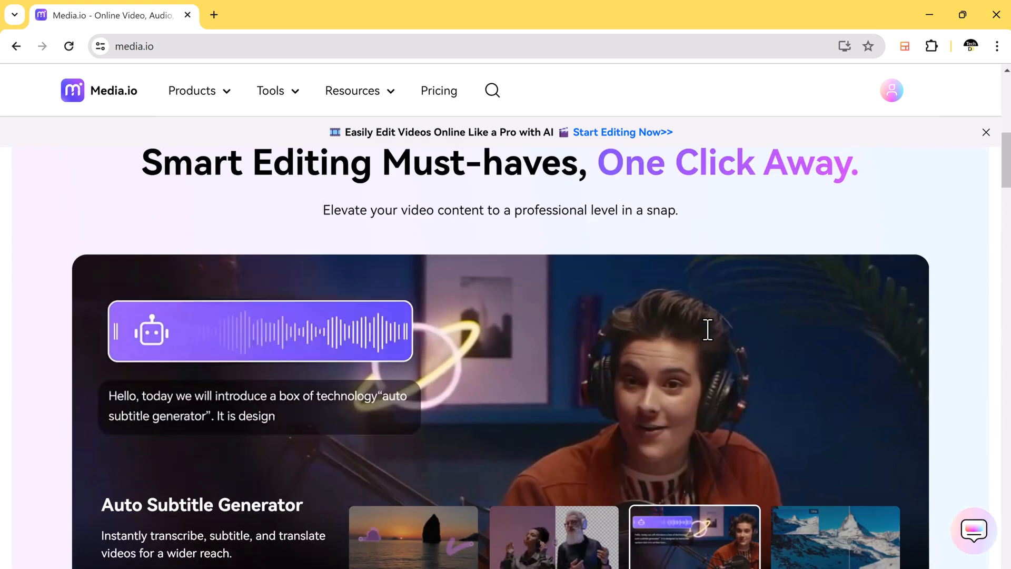
scroll(down, 3)
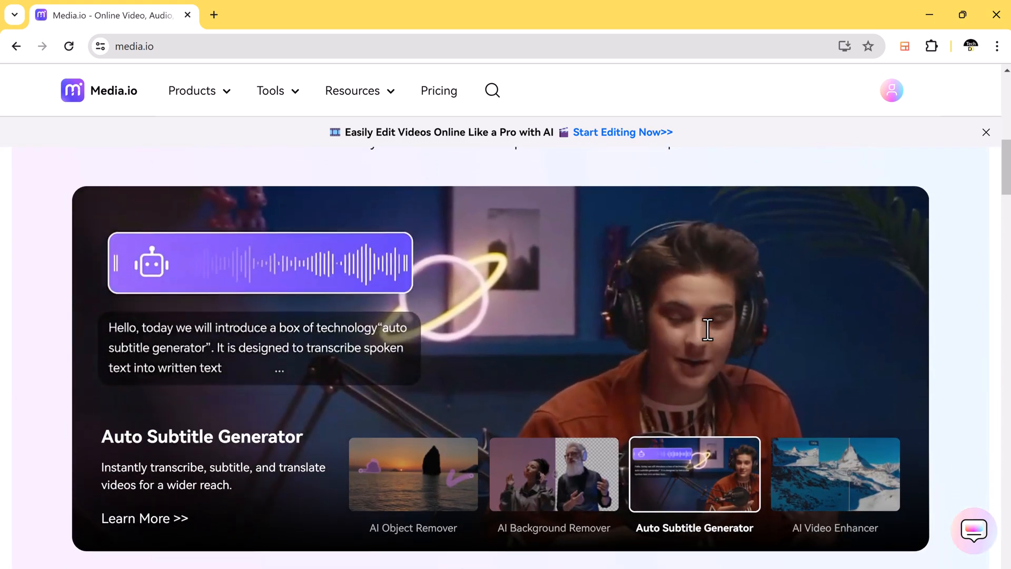
scroll(down, 3)
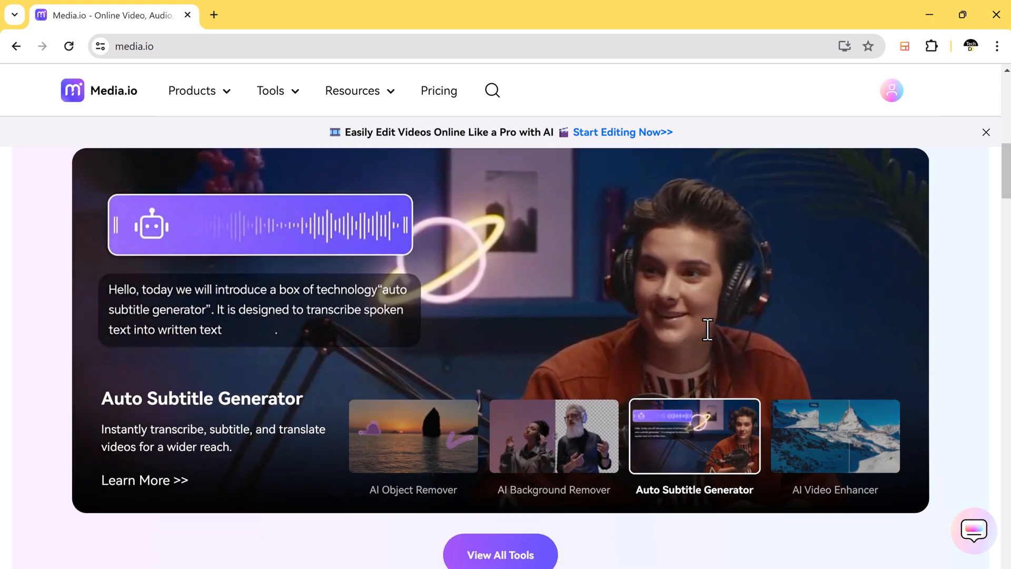
scroll(down, 3)
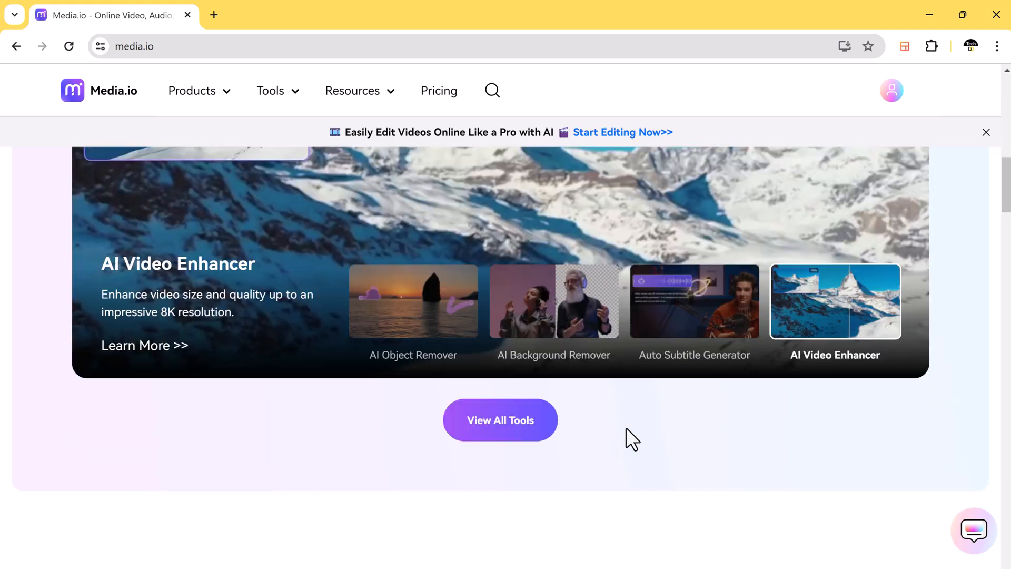
scroll(down, 3)
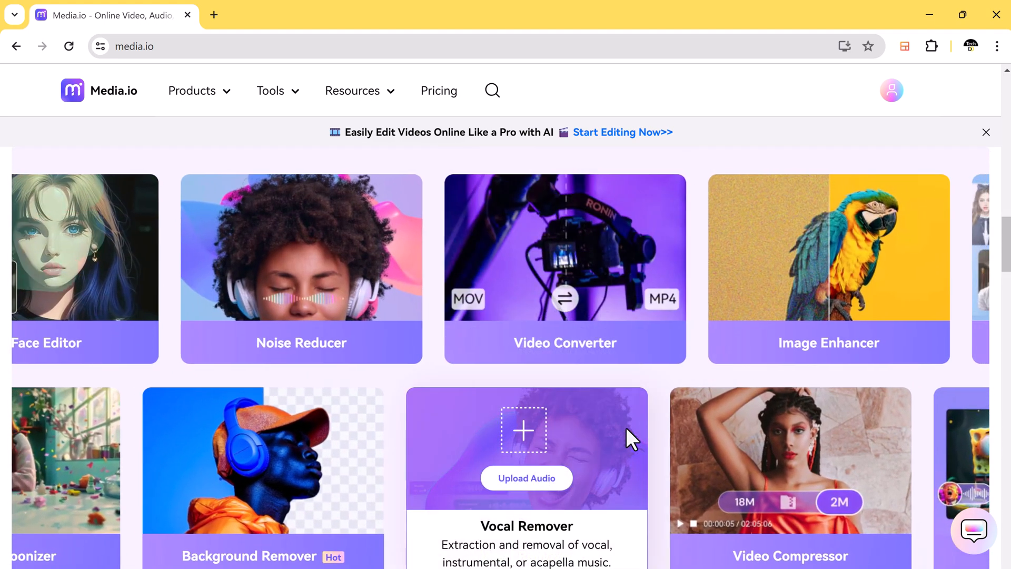
scroll(right, 3)
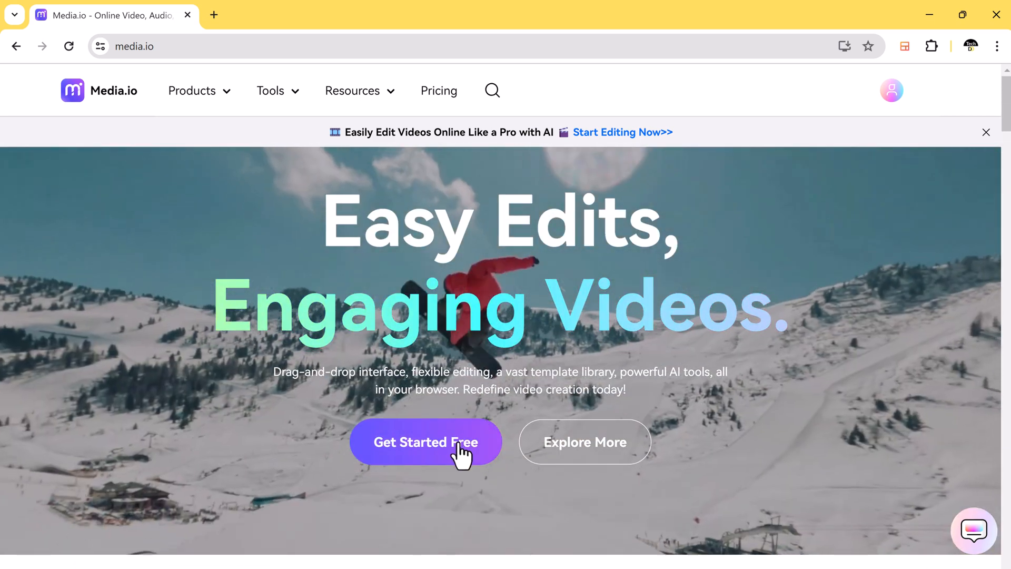
Enter the studio via Get Started Free and browse AI Tools through For You, Video and Audio
click(425, 441)
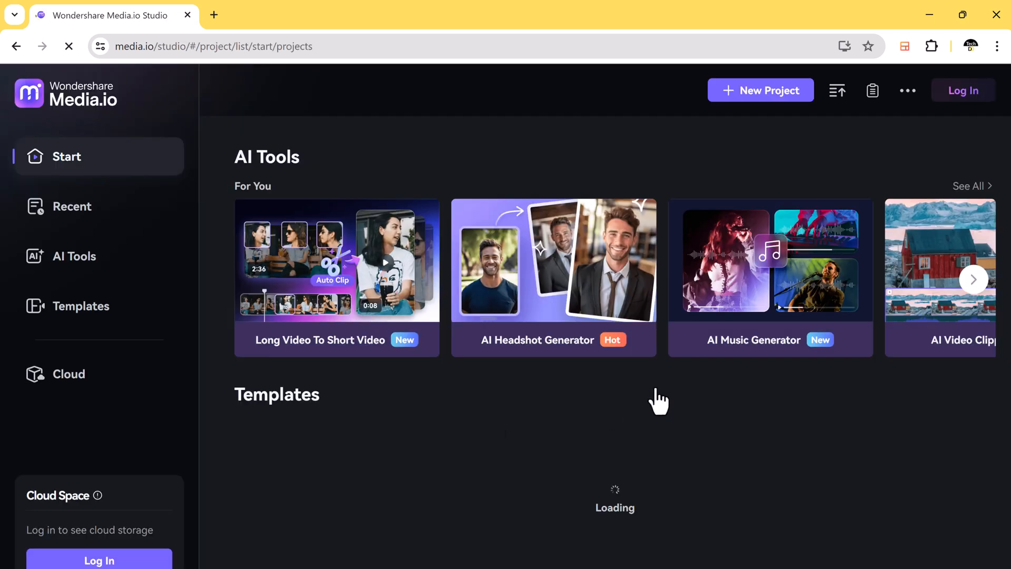
click(73, 255)
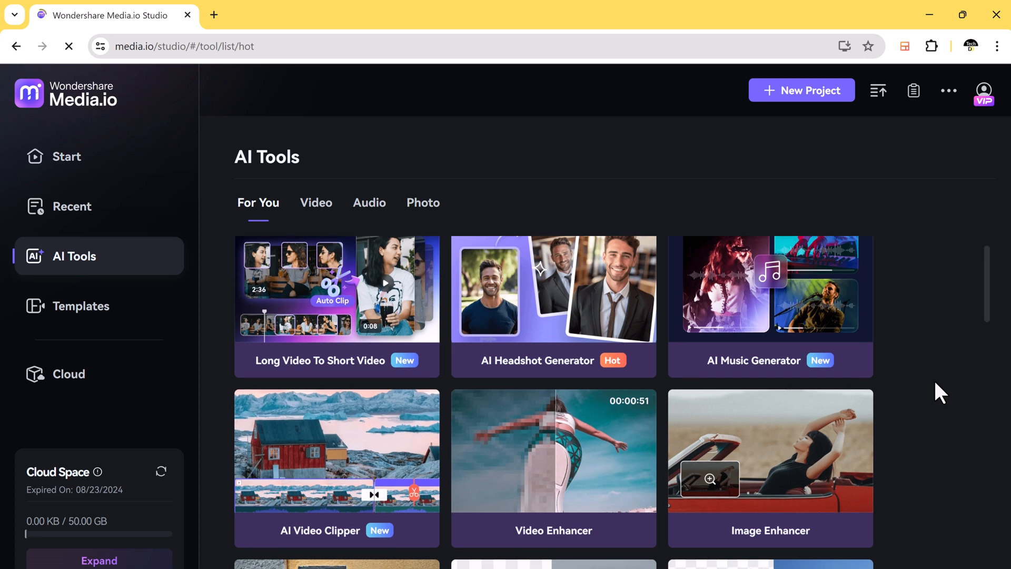
click(316, 202)
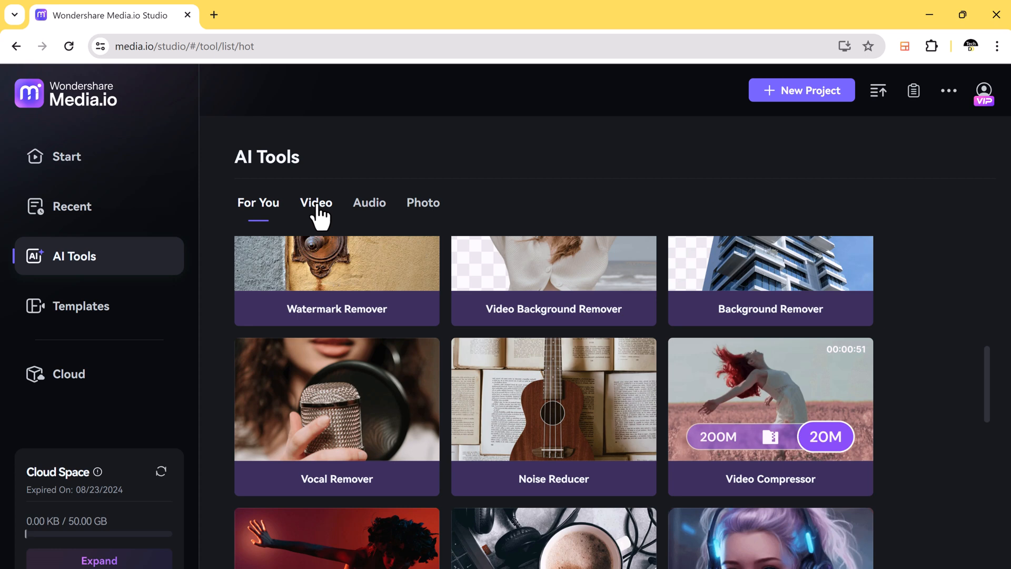
click(316, 202)
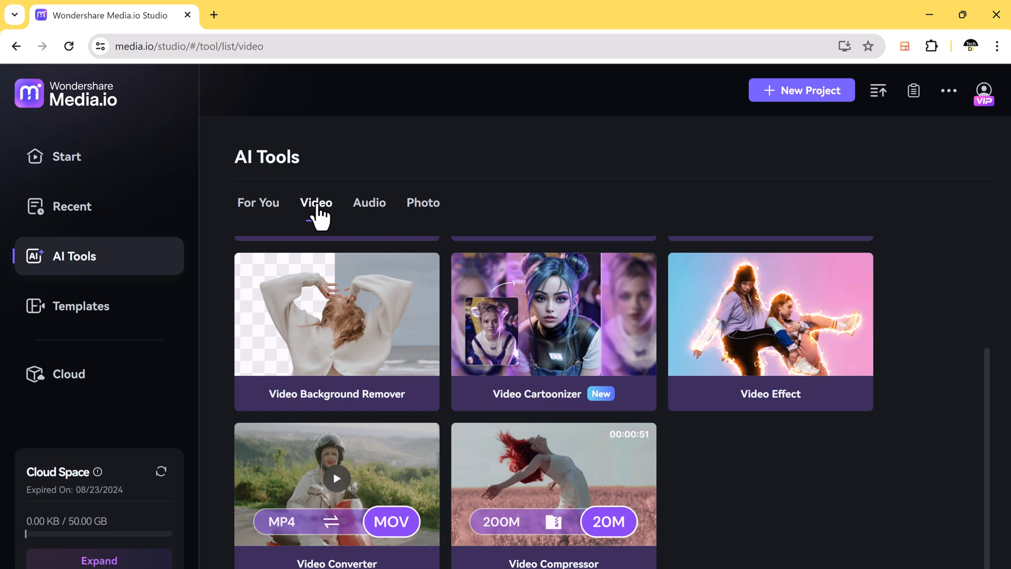
click(370, 203)
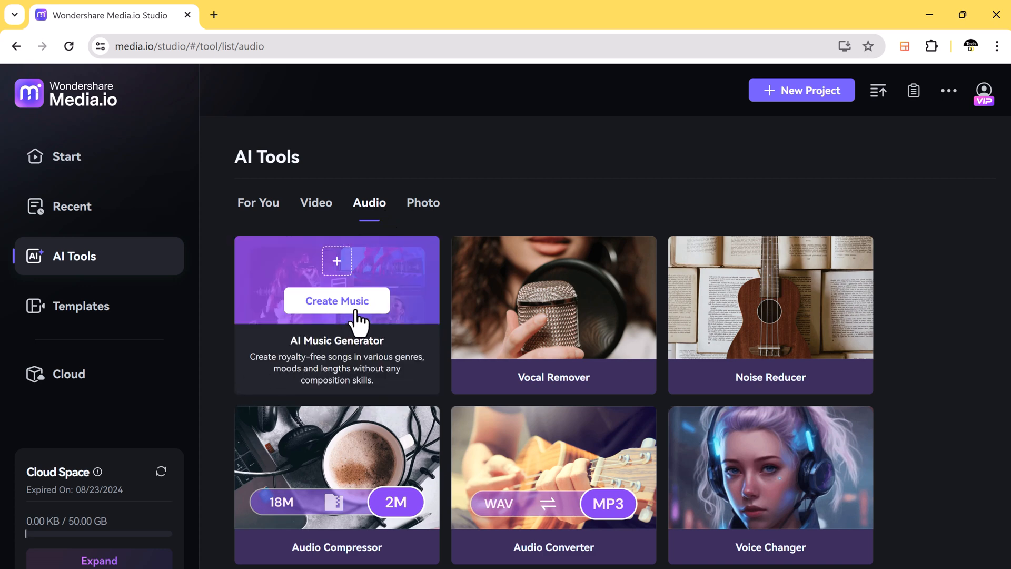
click(336, 300)
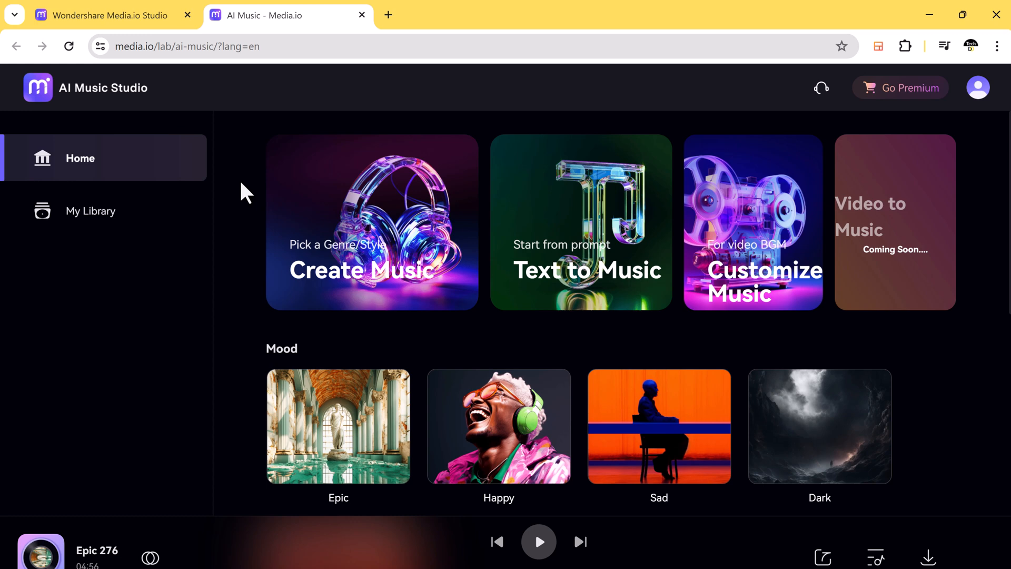
scroll(down, 3)
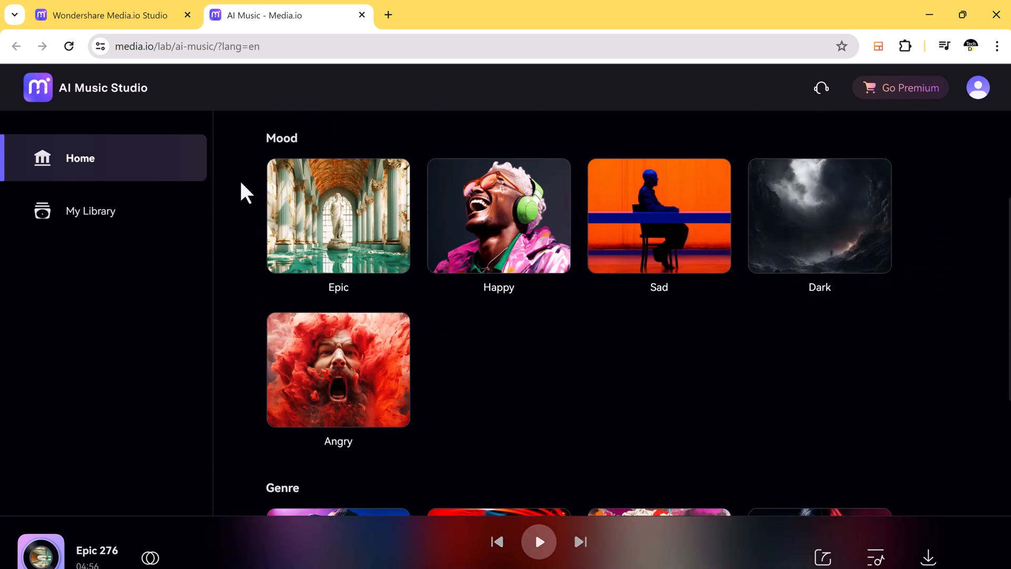
scroll(down, 3)
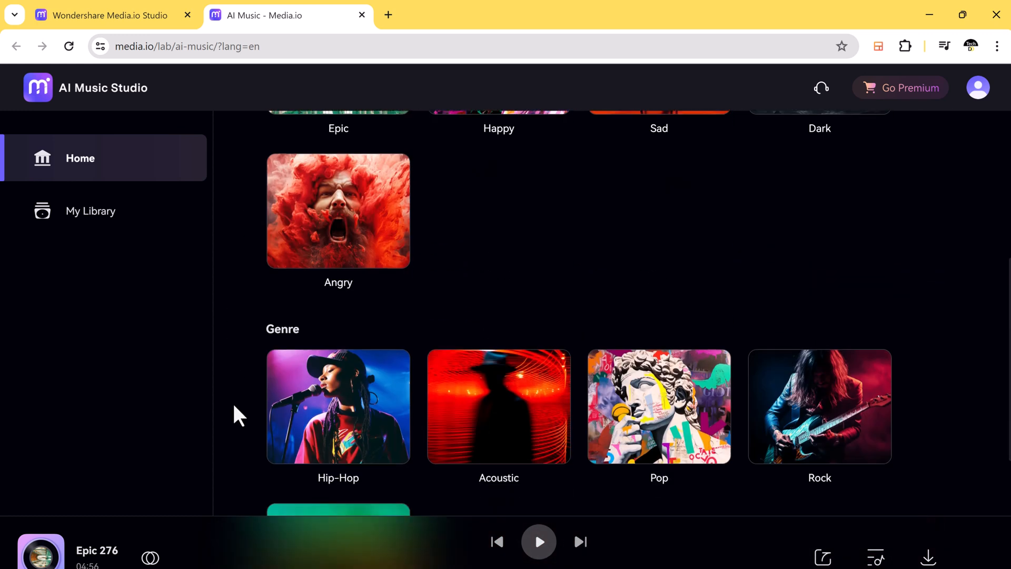
scroll(down, 3)
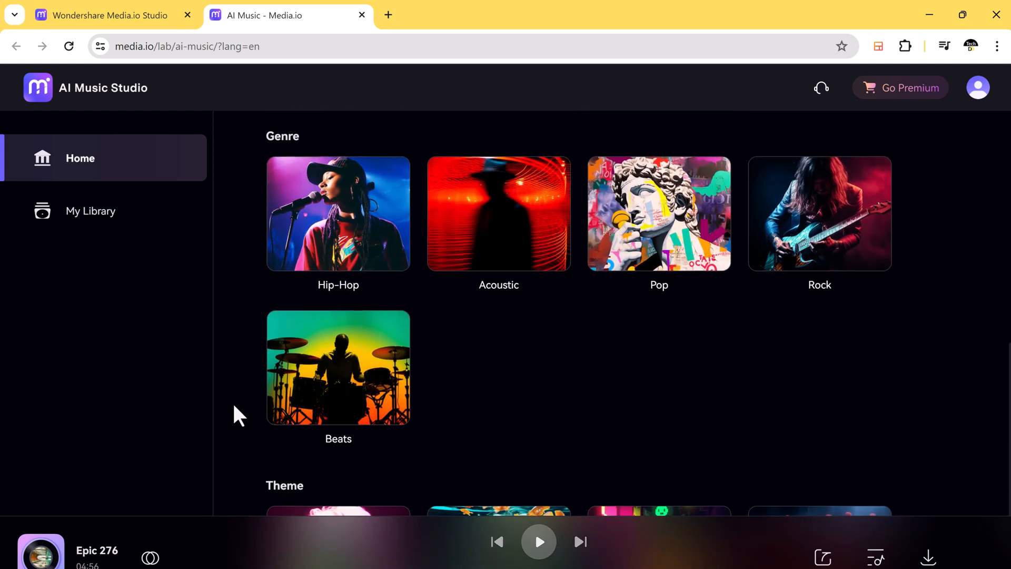
scroll(down, 3)
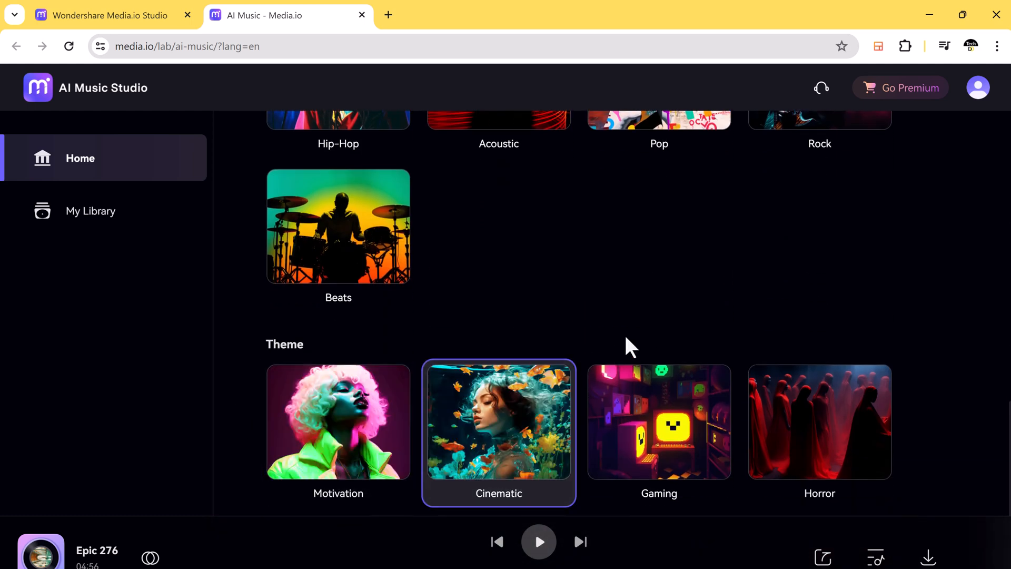
scroll(up, 3)
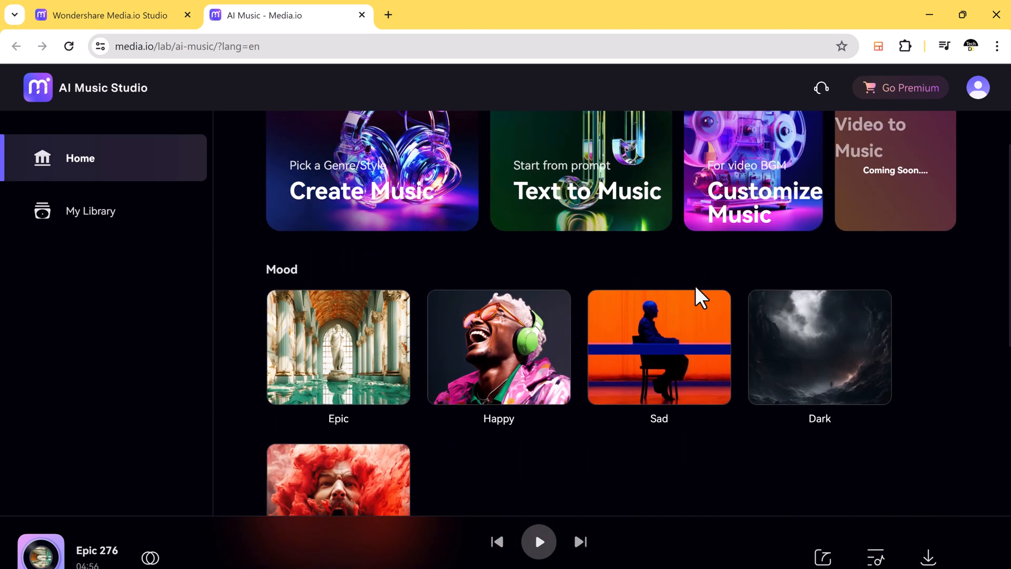
scroll(up, 3)
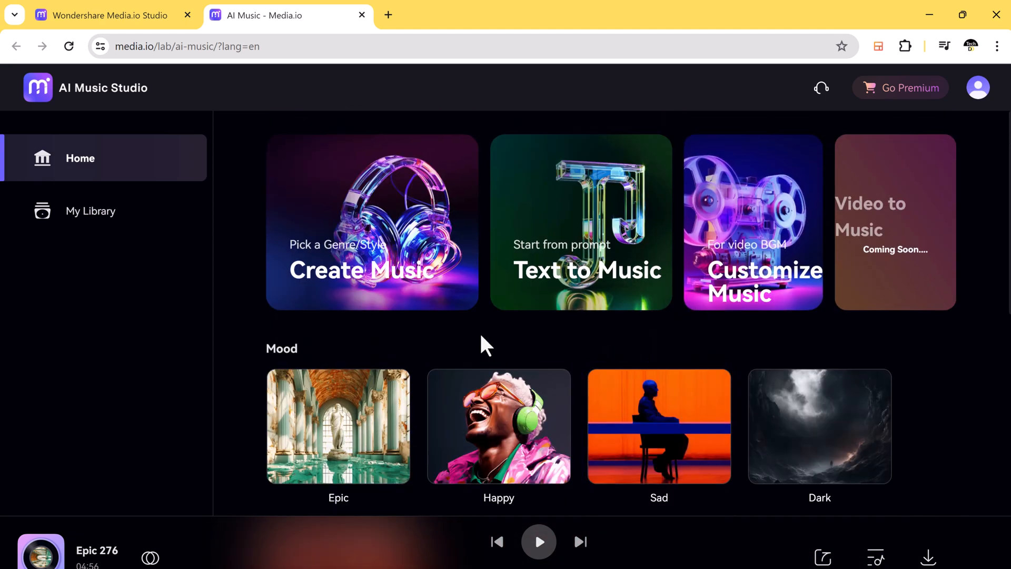
mouse_move(431, 289)
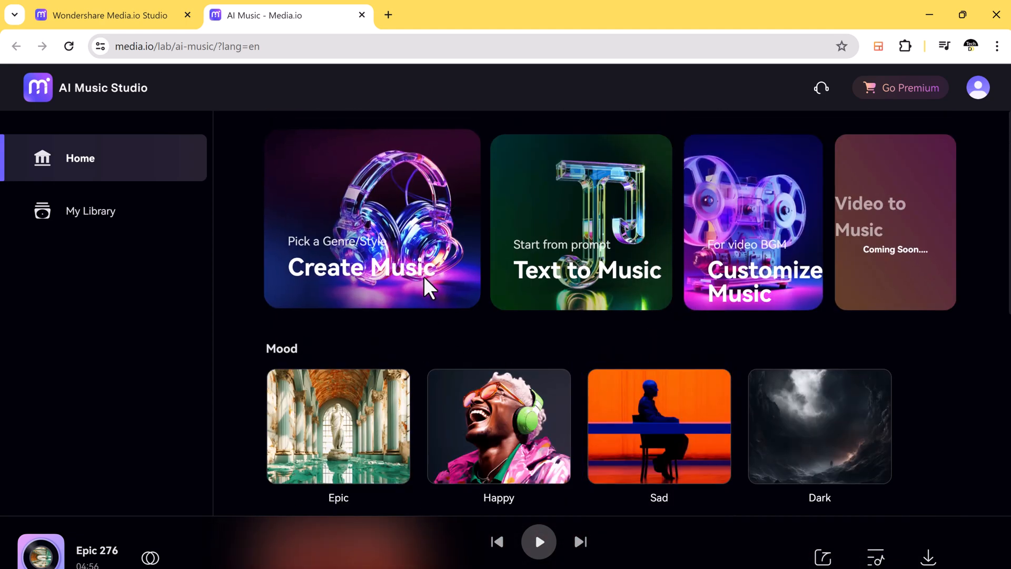
Start a Create Music generation at 2:00 length, trying Beats and House before settling on Hip Hop
click(372, 221)
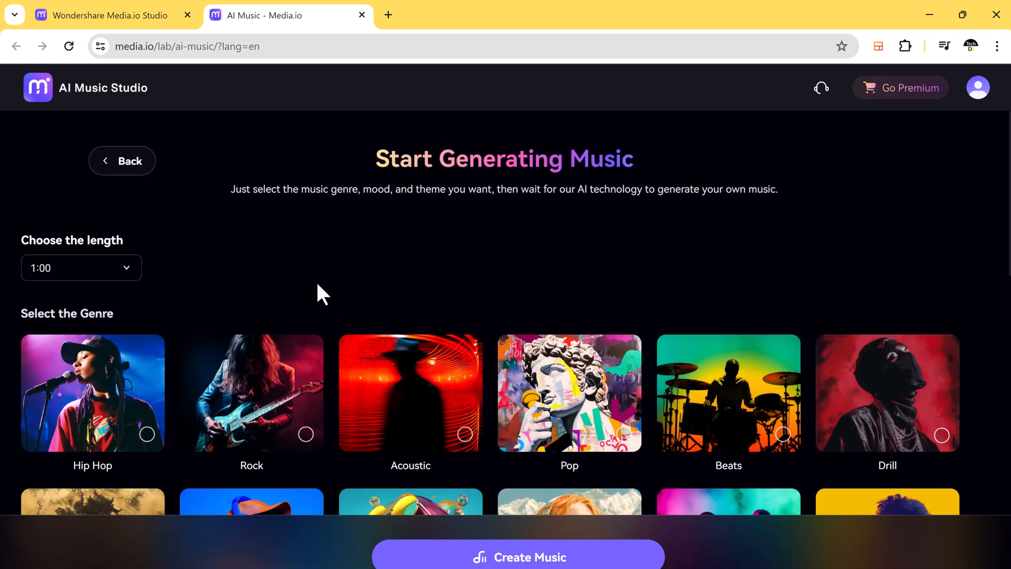
scroll(down, 3)
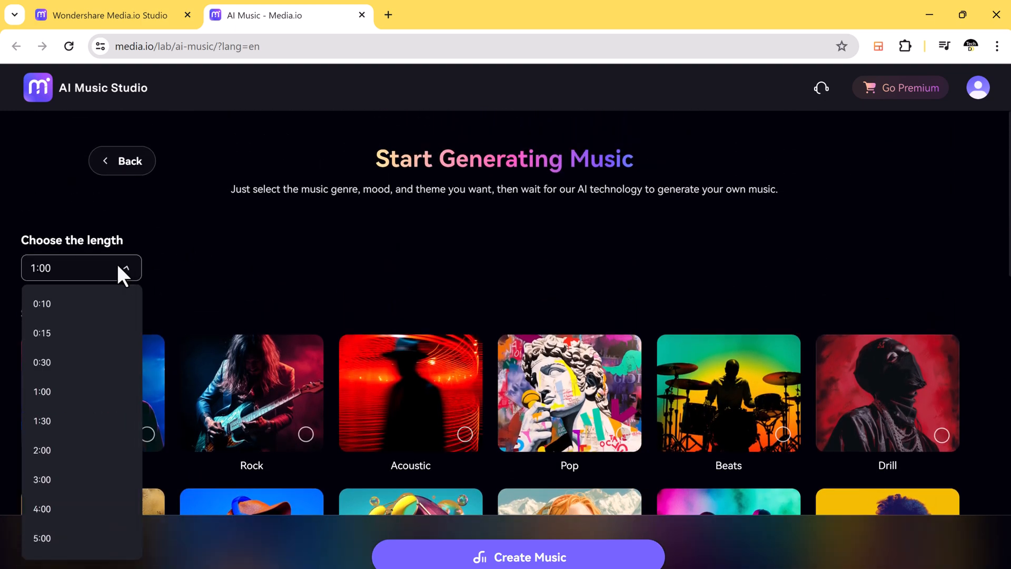
mouse_move(85, 482)
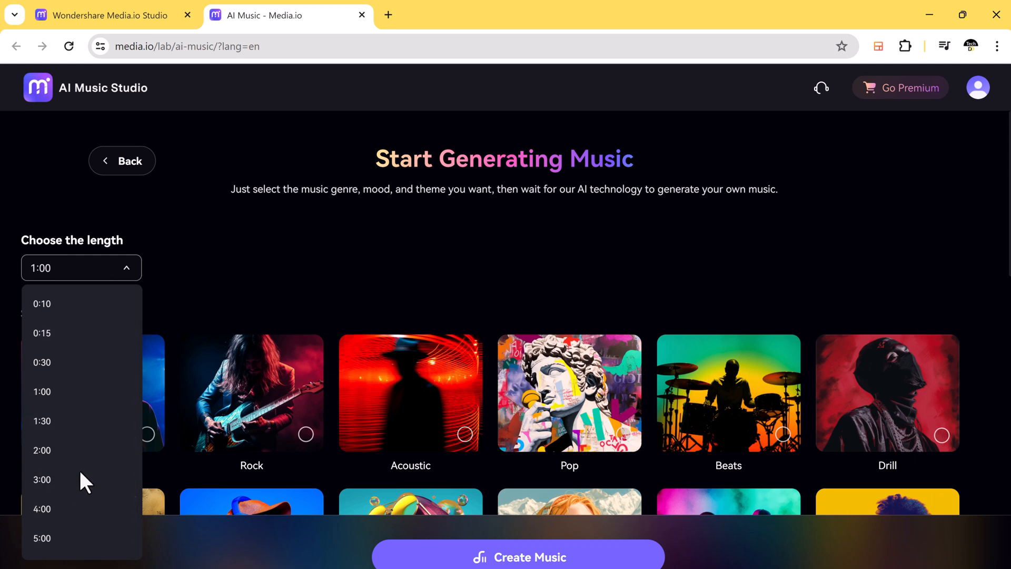
click(43, 450)
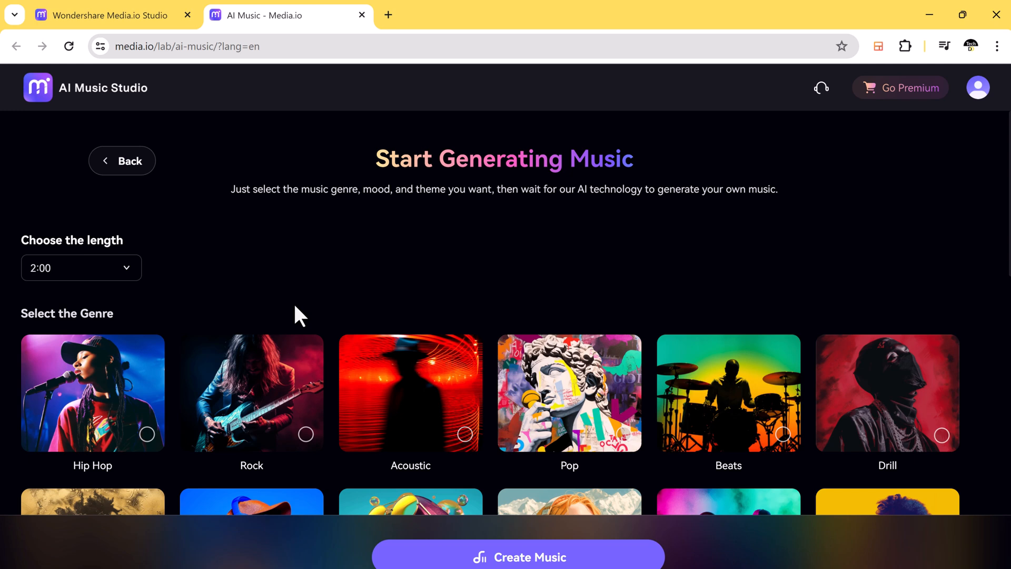
scroll(down, 3)
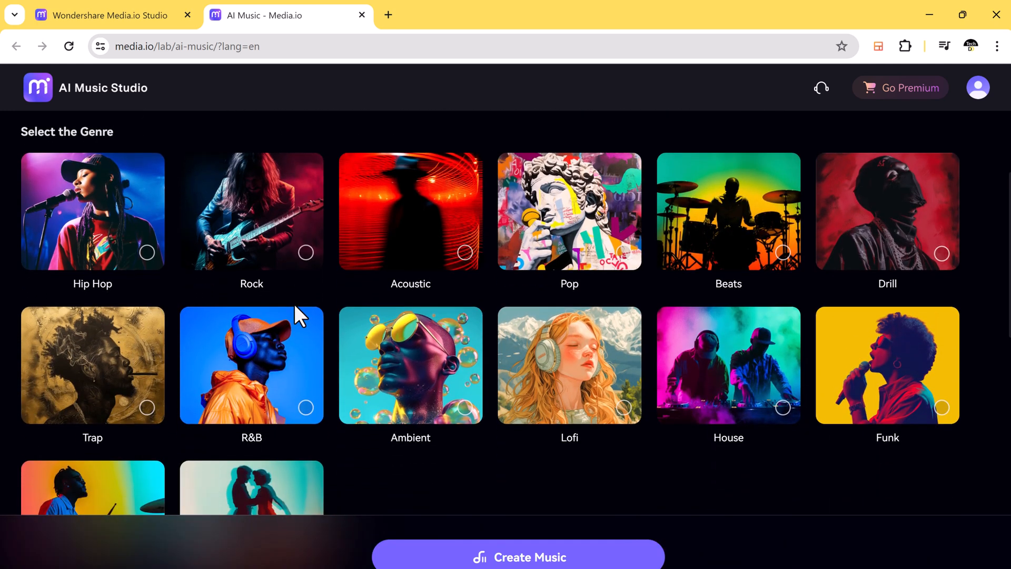
click(728, 211)
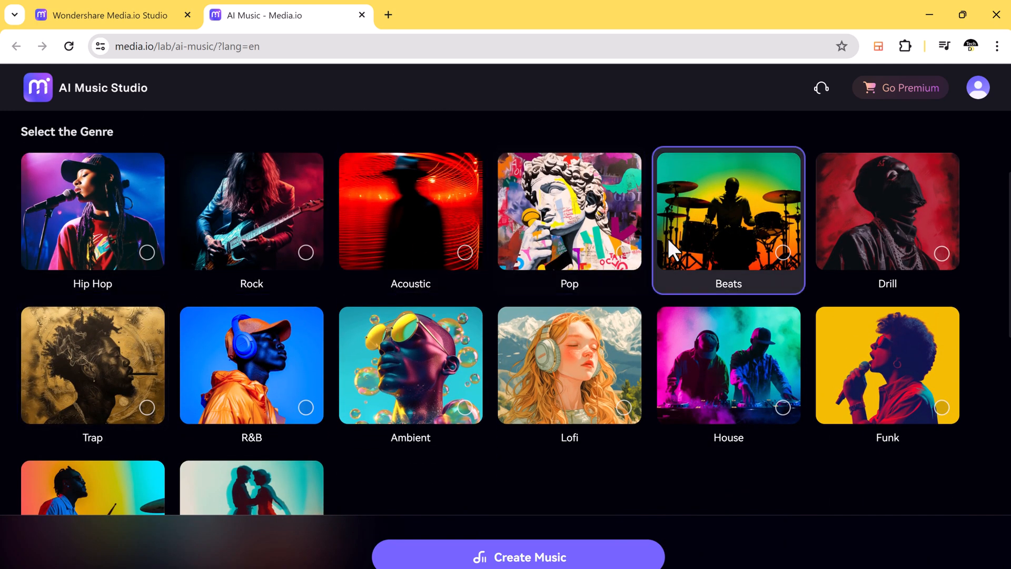
click(727, 366)
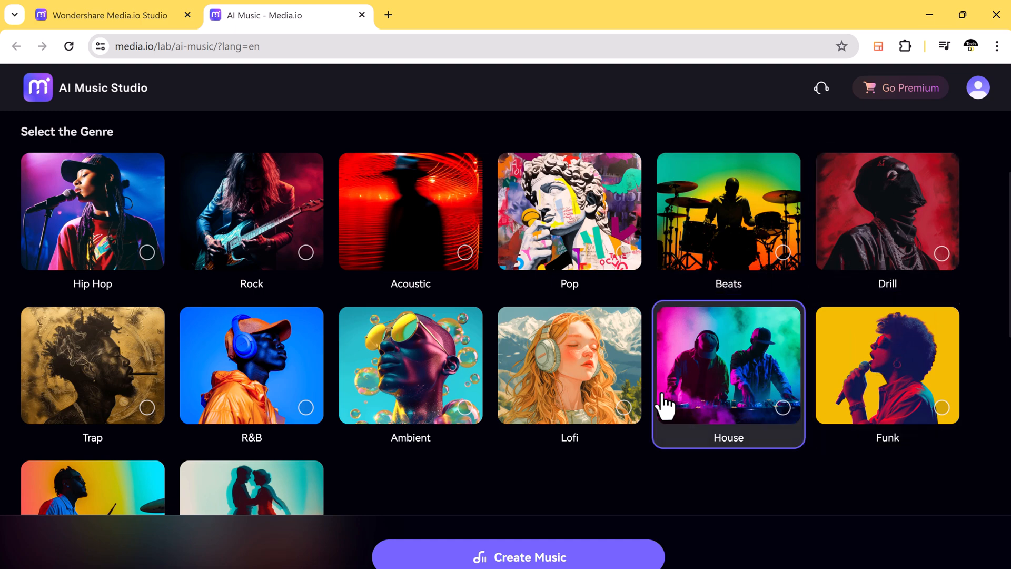
click(92, 219)
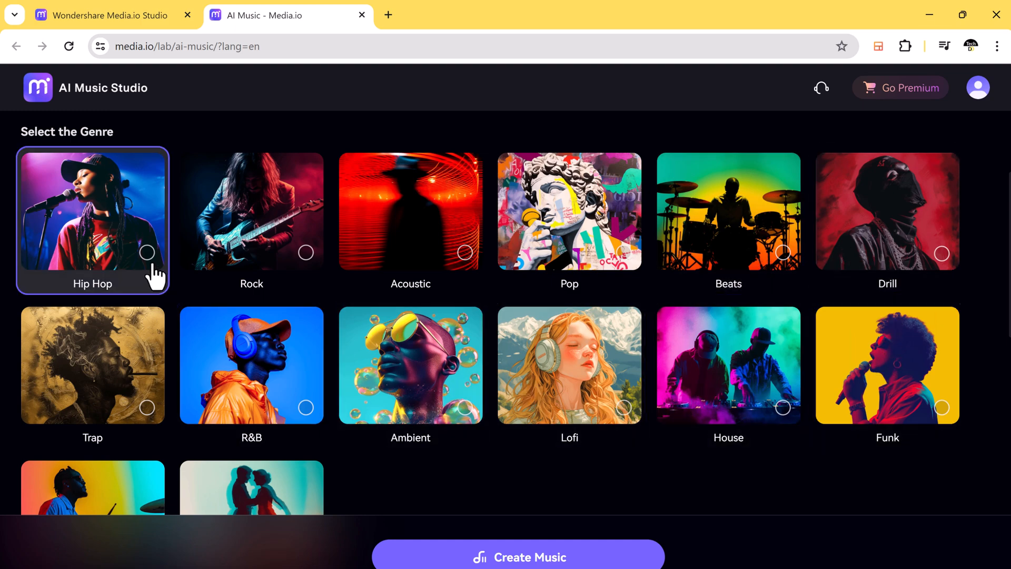
Choose Happy as the track's mood in the Select the Mood section
scroll(down, 3)
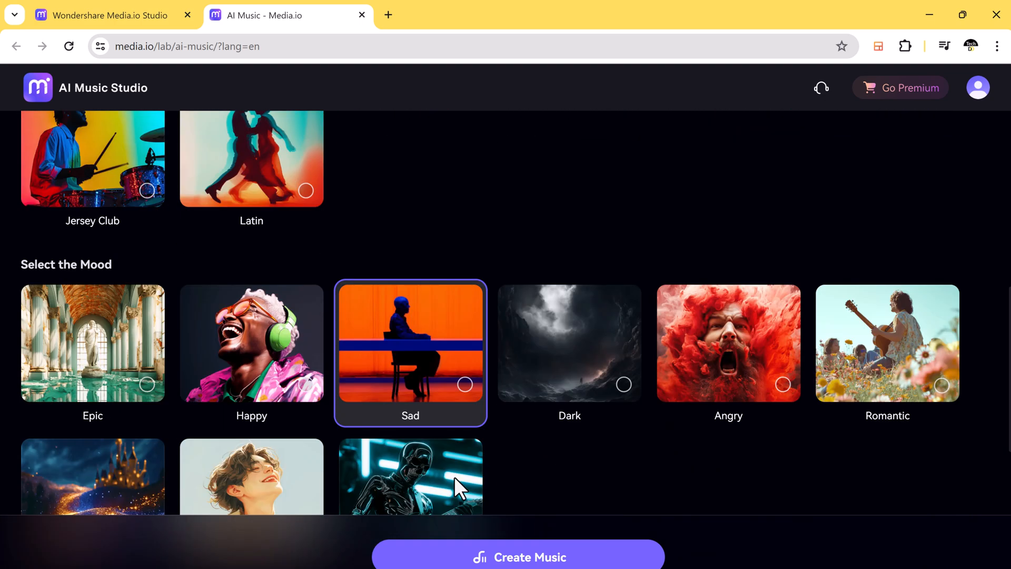
scroll(down, 3)
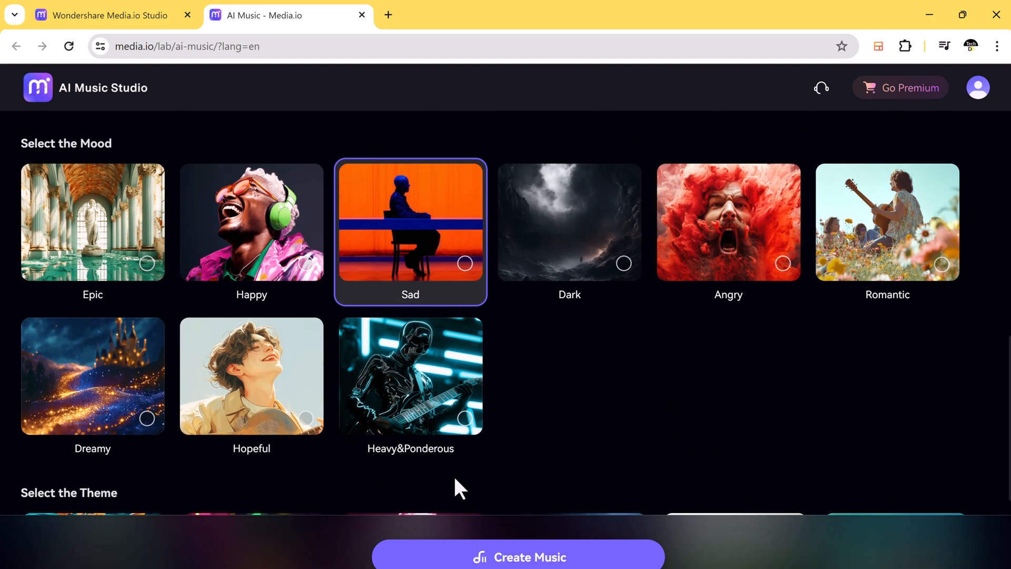
scroll(down, 3)
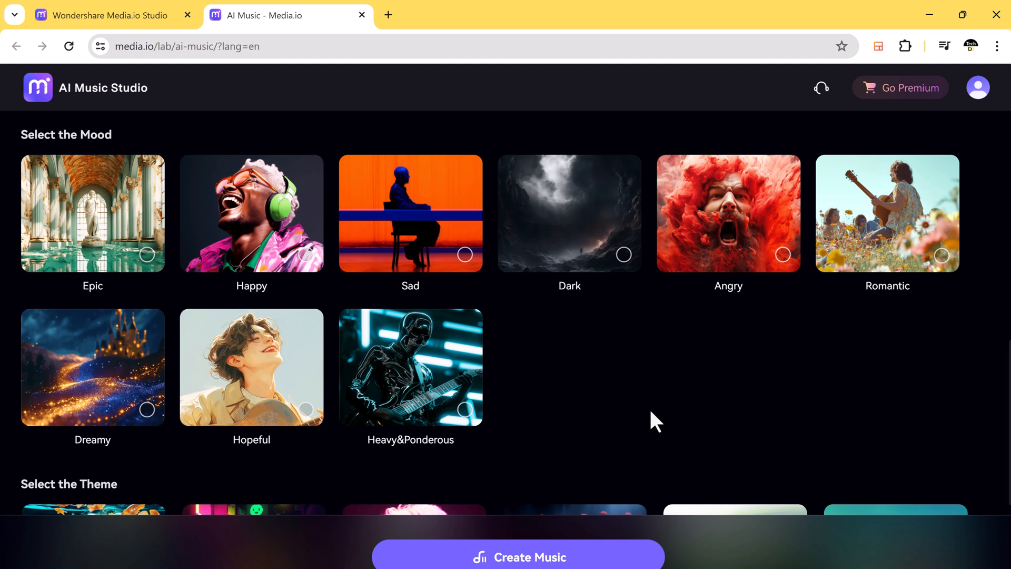
mouse_move(87, 136)
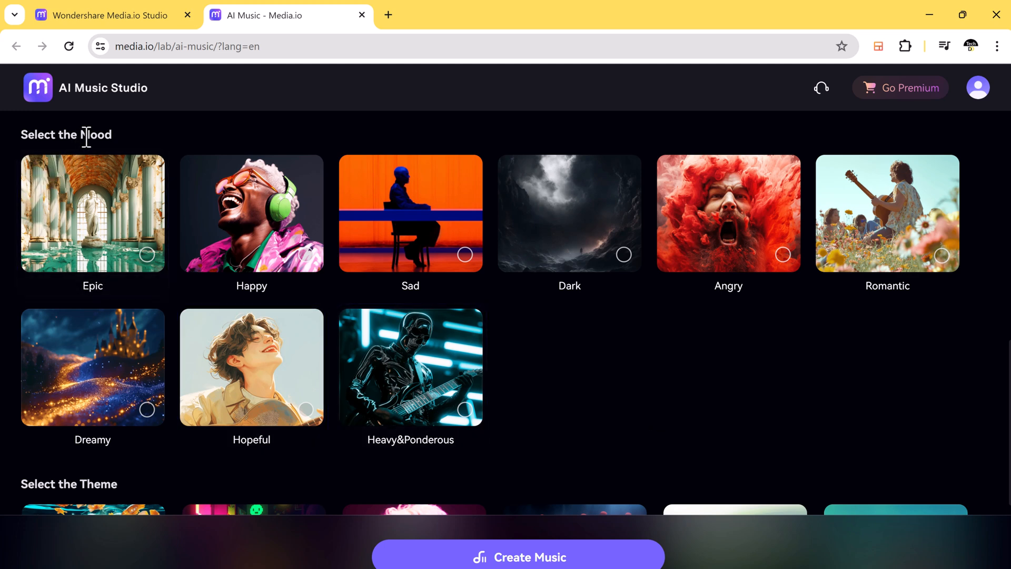
mouse_move(128, 155)
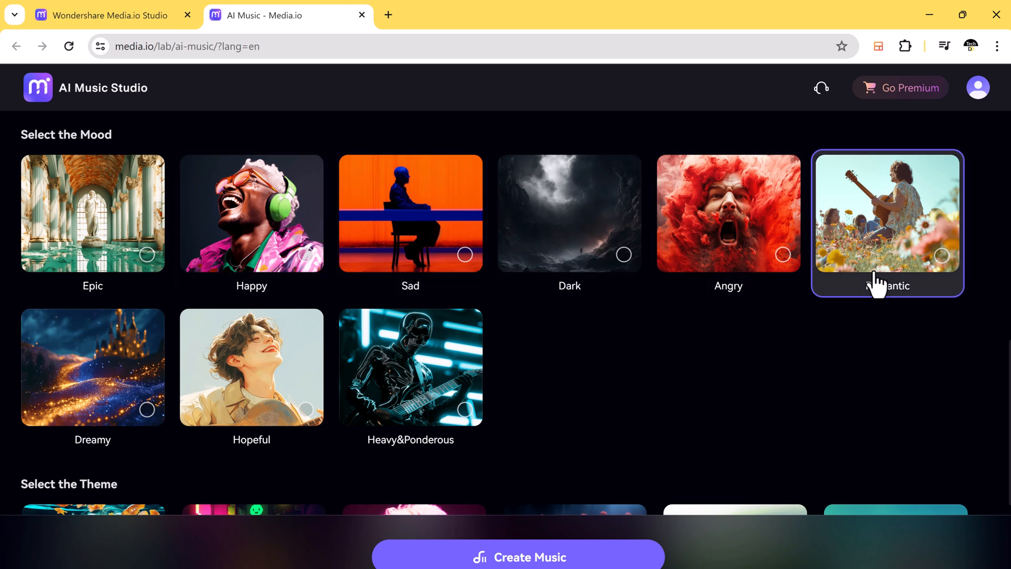
mouse_move(613, 450)
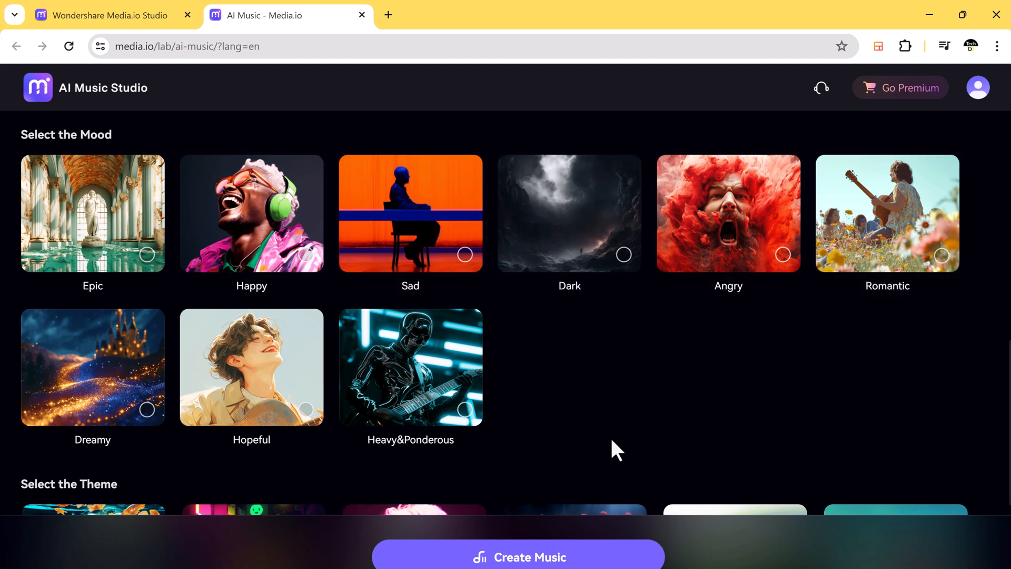
click(250, 214)
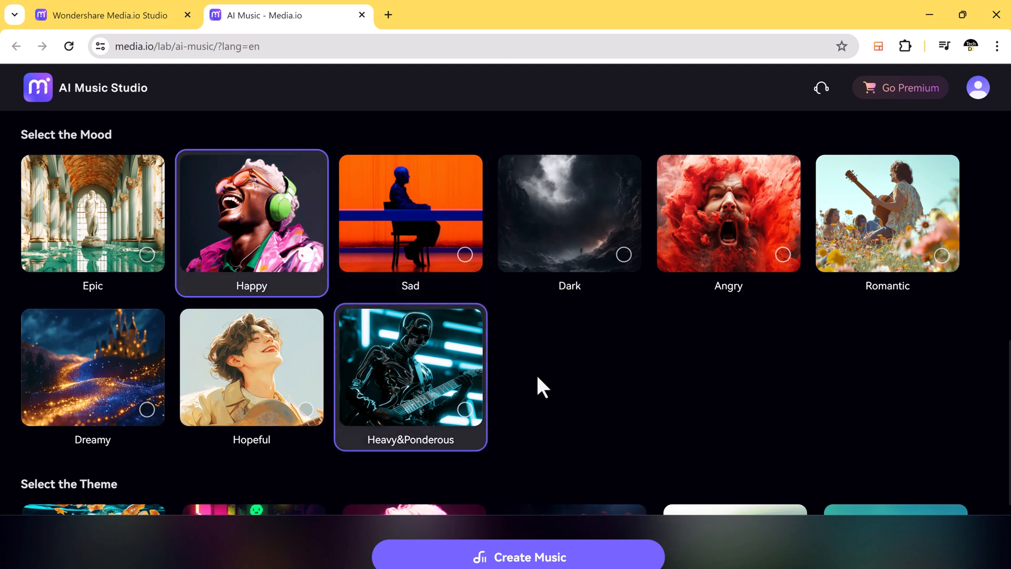
Choose the Vlogs theme and generate the Hip Hop, Happy, Vlogs track
scroll(down, 3)
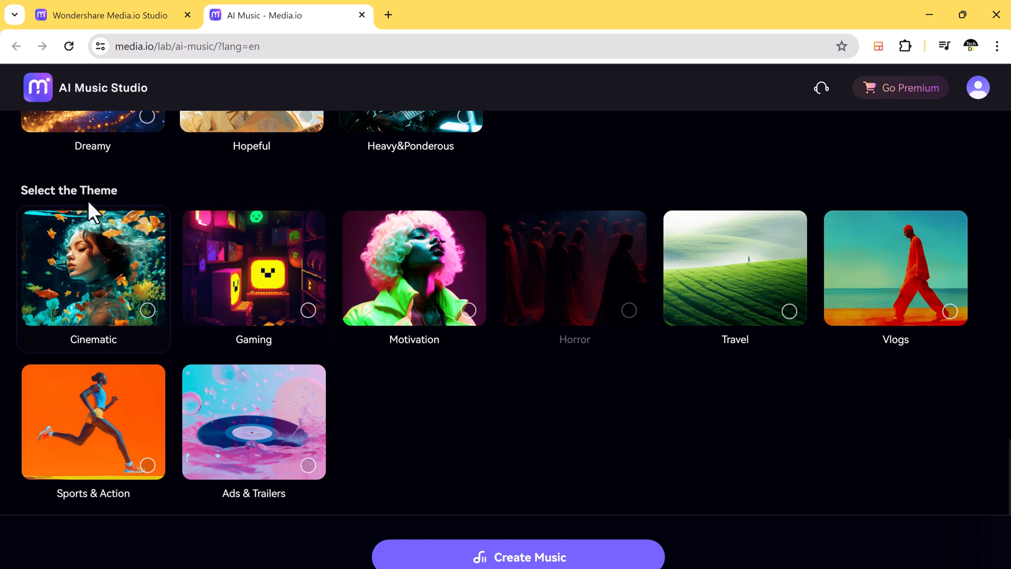
mouse_move(377, 227)
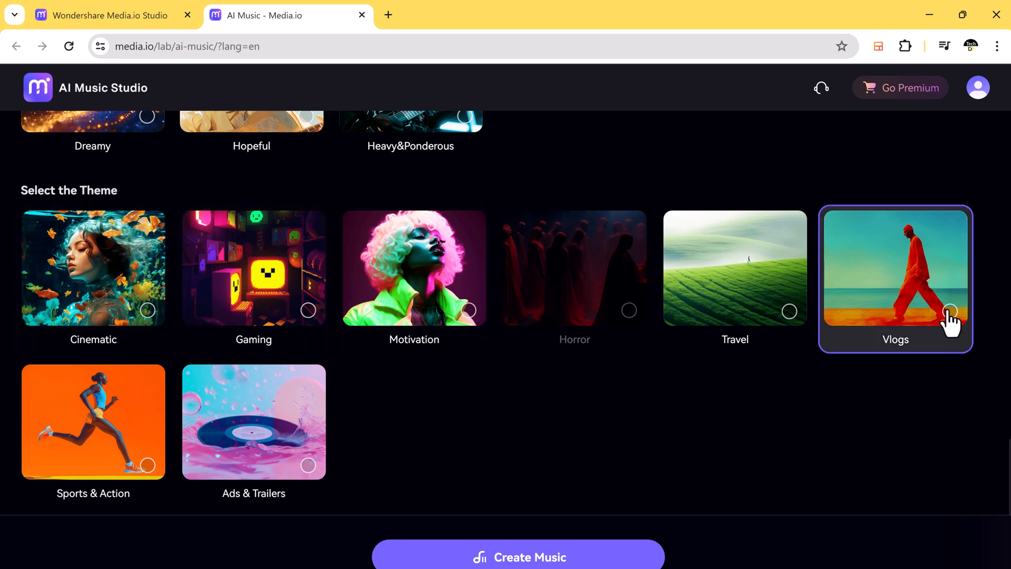
click(949, 312)
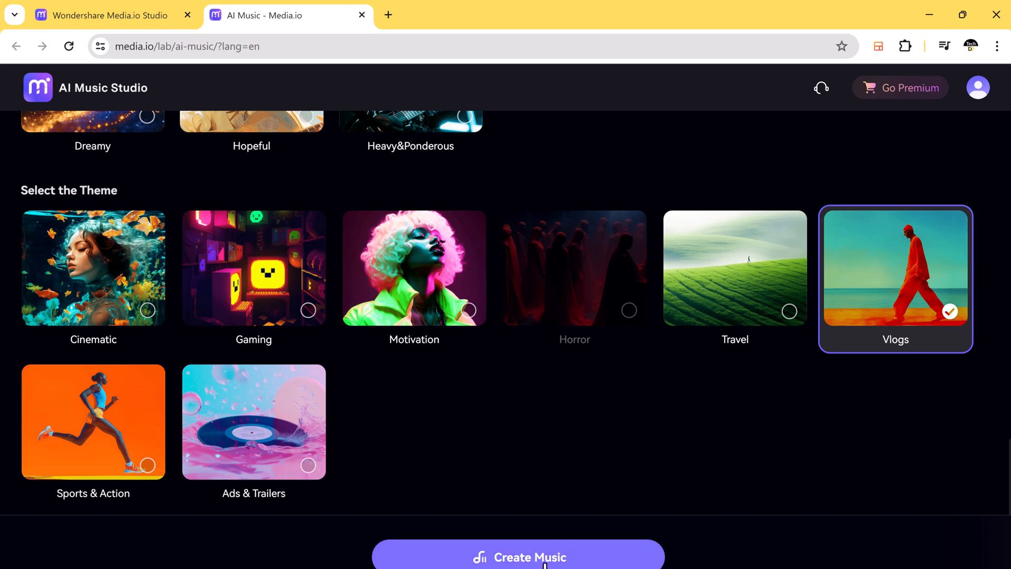
click(518, 556)
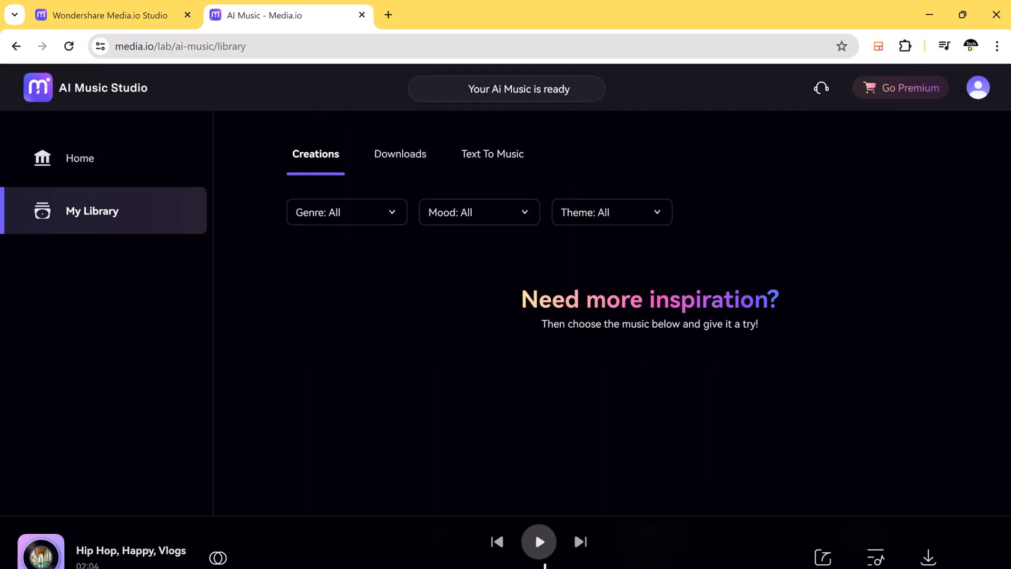
Play the newly generated Hip Hop track from the library, then pause it
click(538, 542)
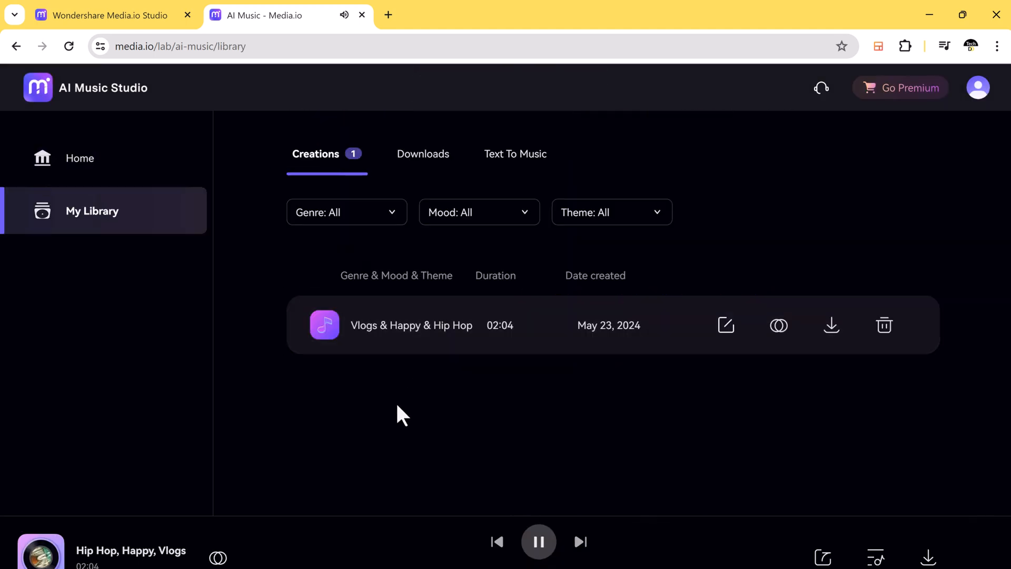
mouse_move(370, 523)
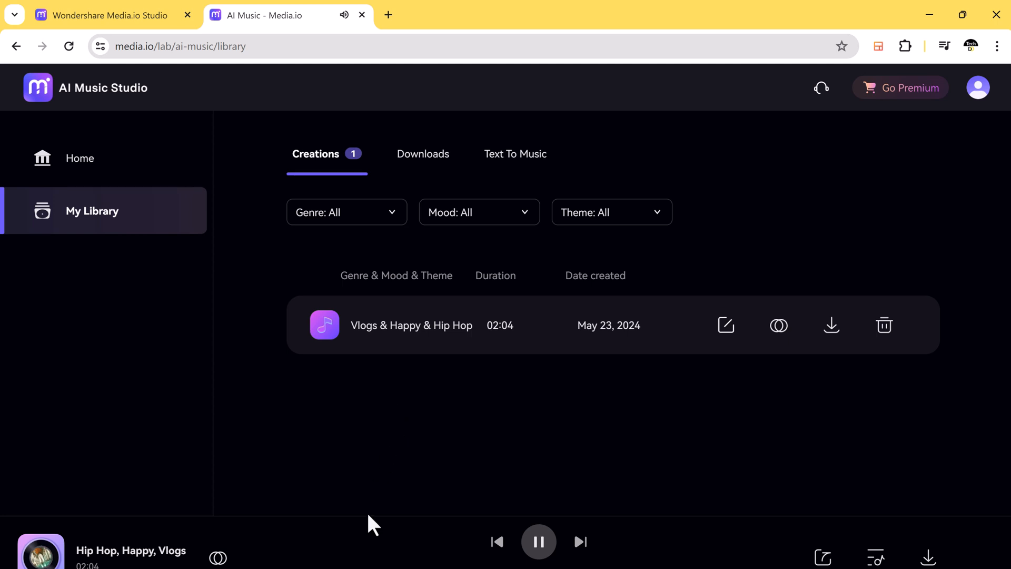
mouse_move(379, 566)
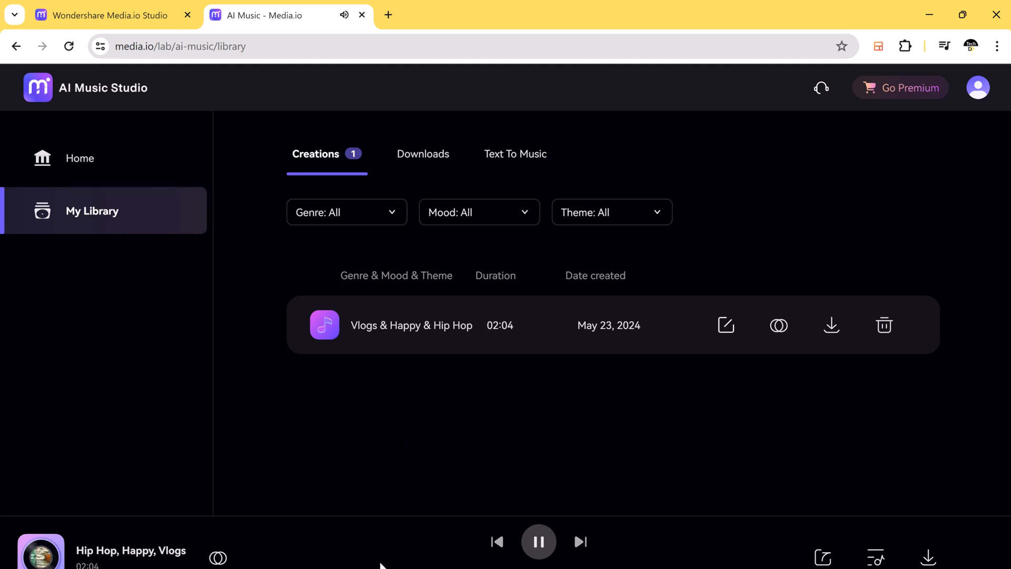
mouse_move(393, 443)
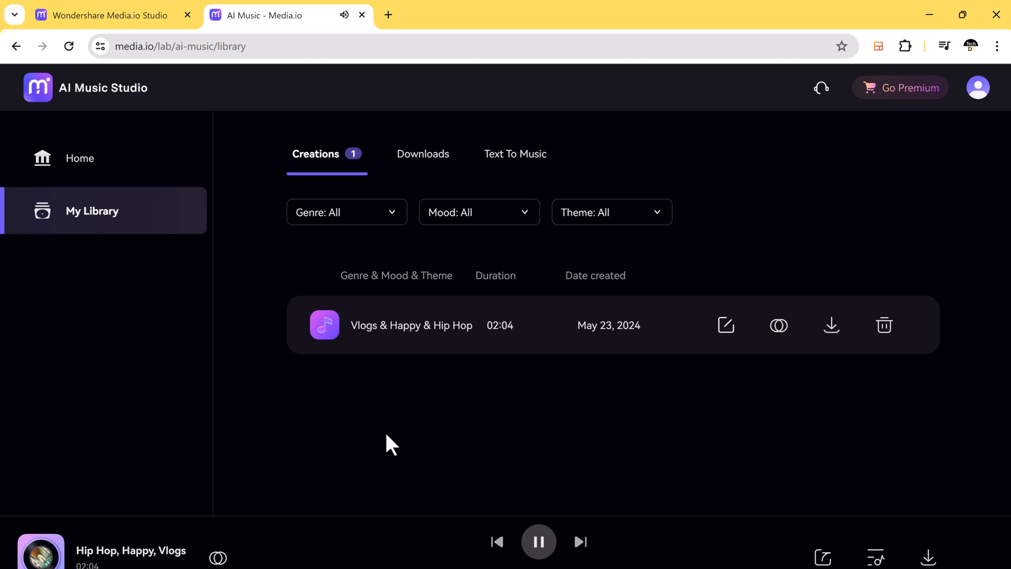
mouse_move(380, 565)
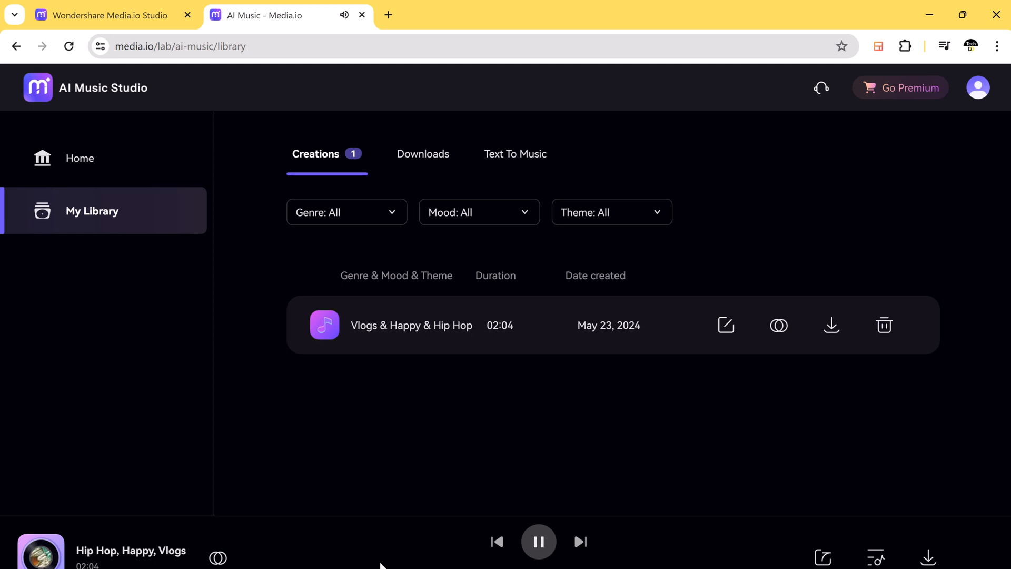
mouse_move(538, 541)
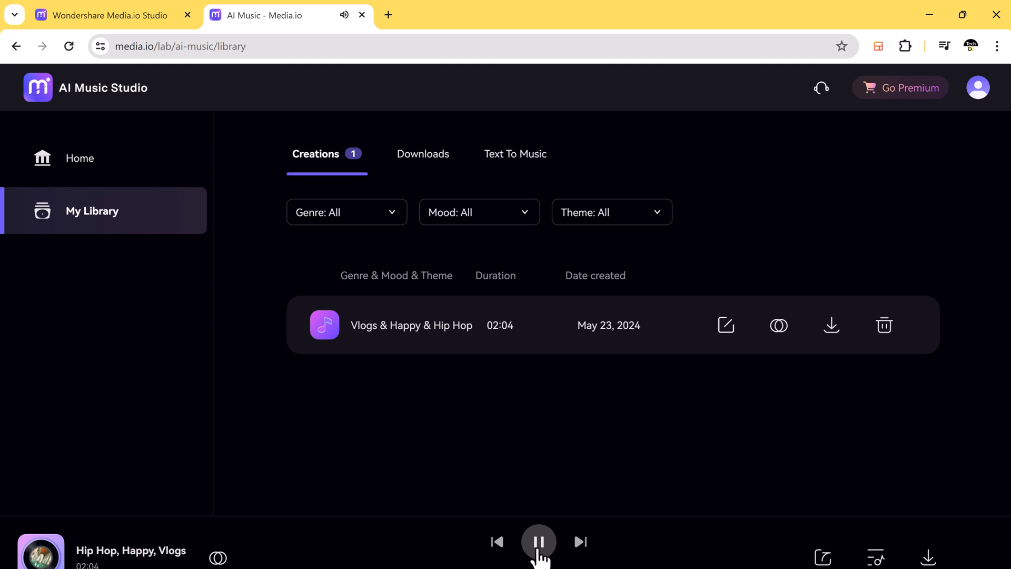
click(538, 542)
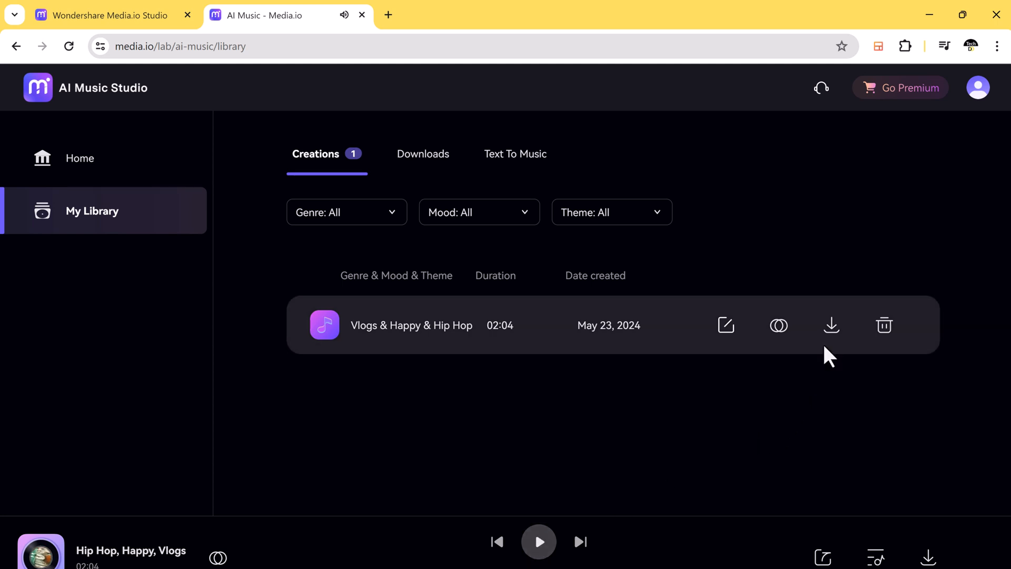
mouse_move(436, 169)
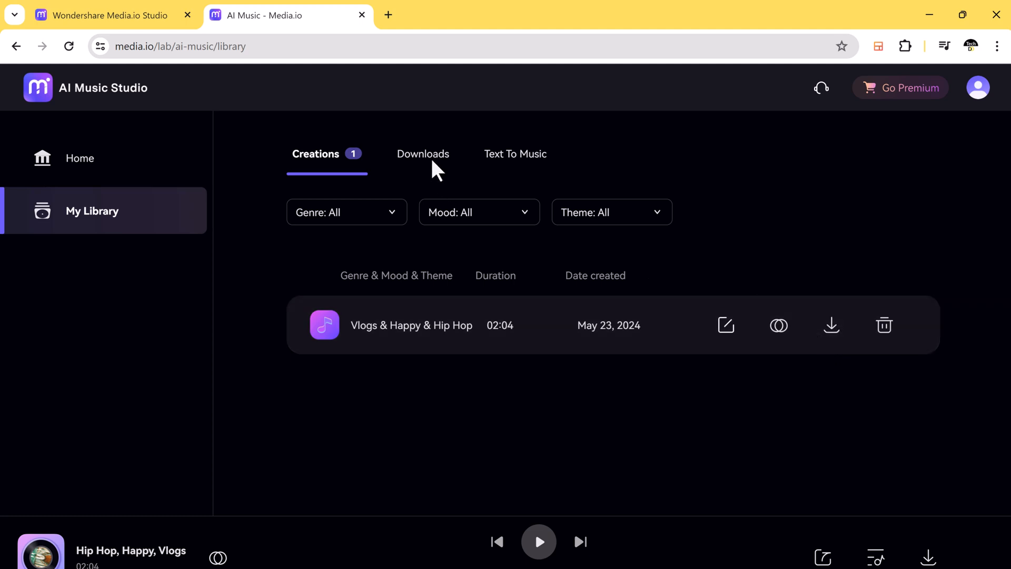
From the studio home, start Text to Music and enter a 'Walk in the Scandinavian forest, meditation, ambient, chillhop' prompt
click(79, 158)
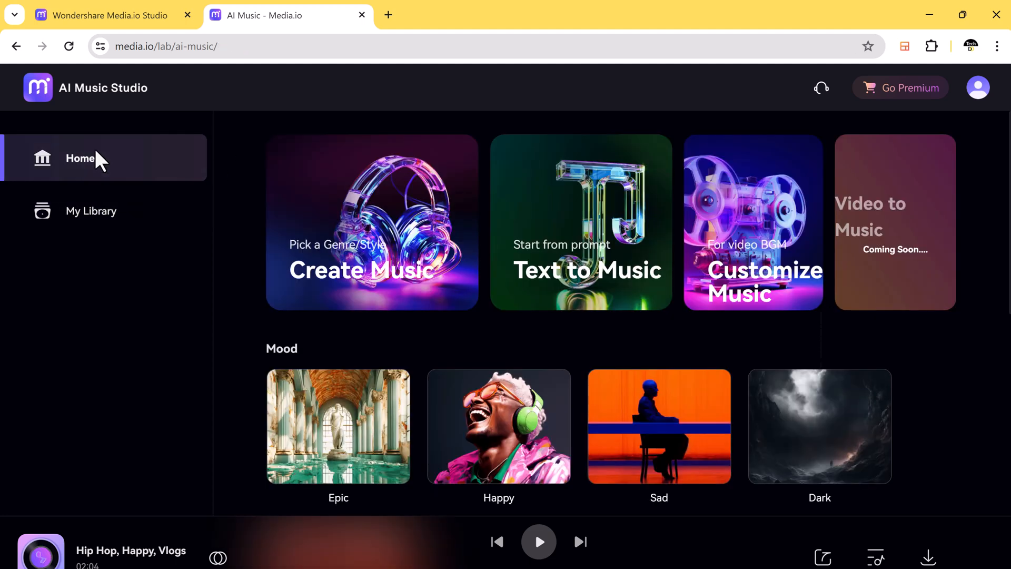
mouse_move(578, 291)
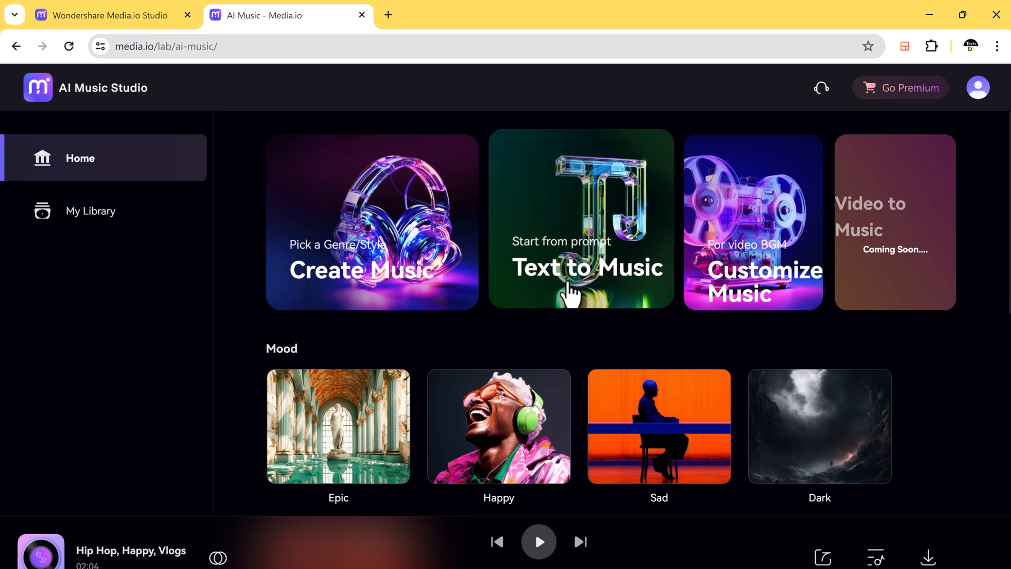
click(582, 267)
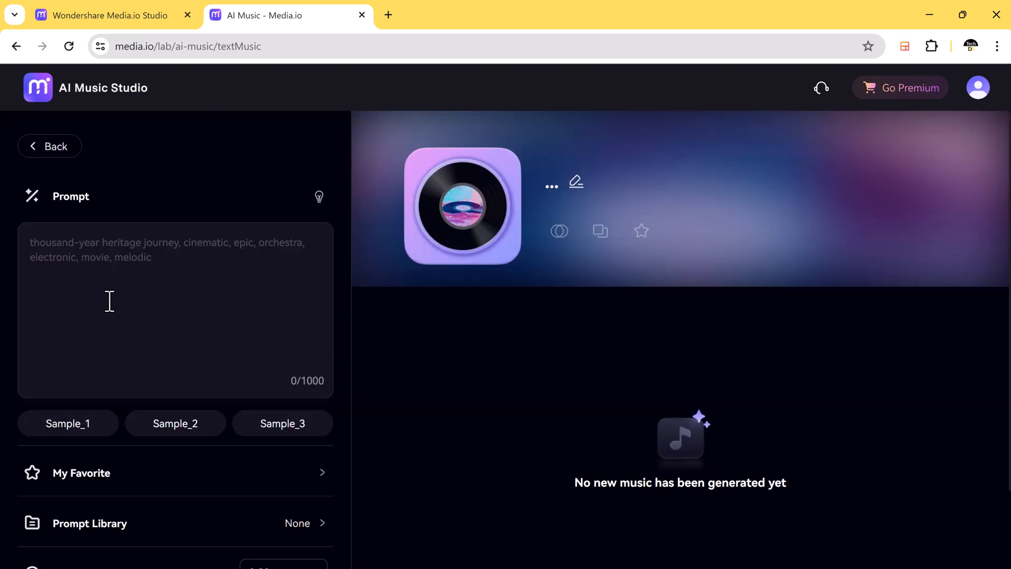
text(What a wonderful world, jazz, guitar, keyboard;)
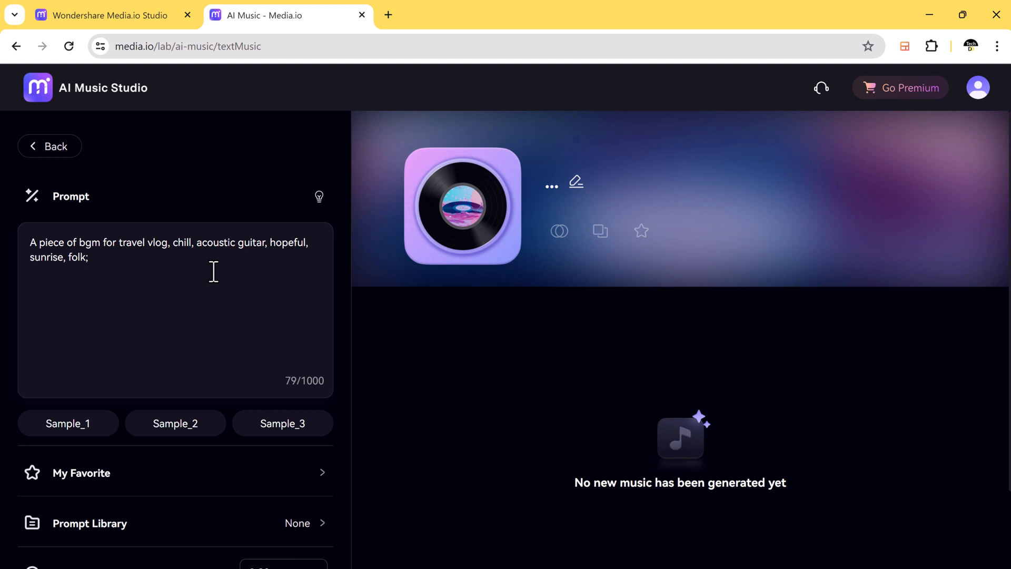
text(Walk in the Scandinavian forest, meditation, atmospheric, ambient, peaceful, chillhop;)
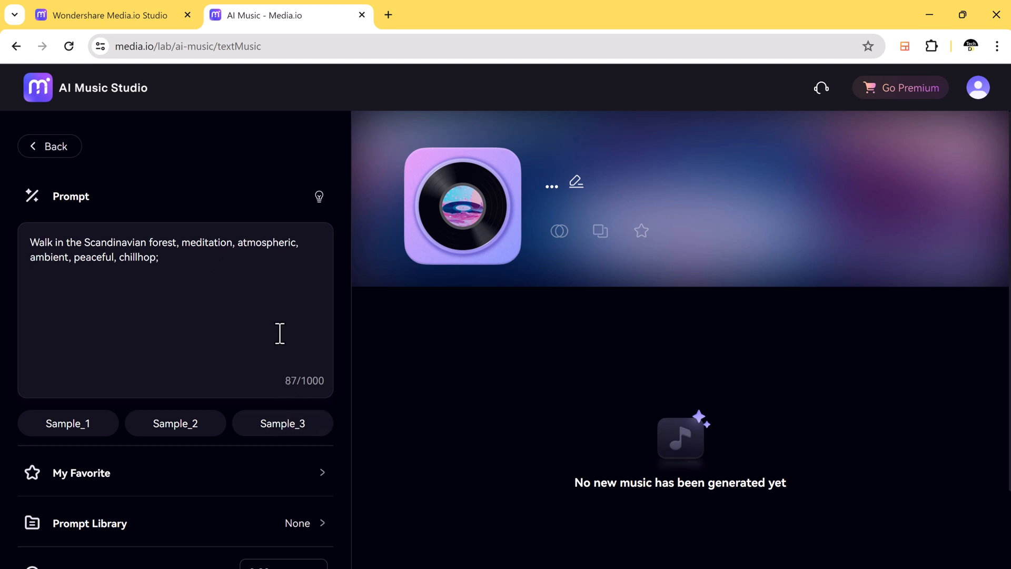
Set duration 1:30 and quantity 2, then generate the lofi tracks
scroll(down, 3)
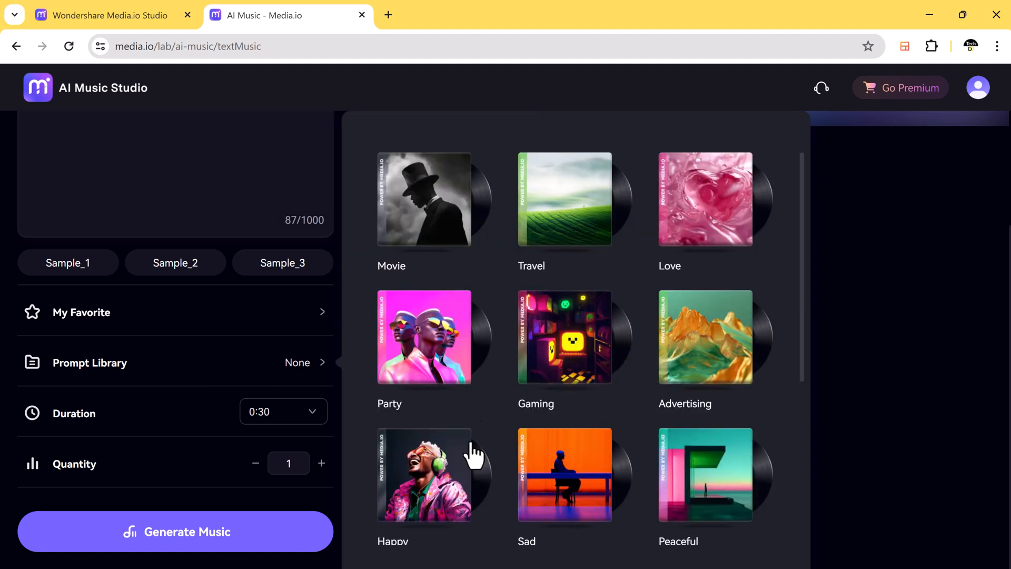
scroll(down, 3)
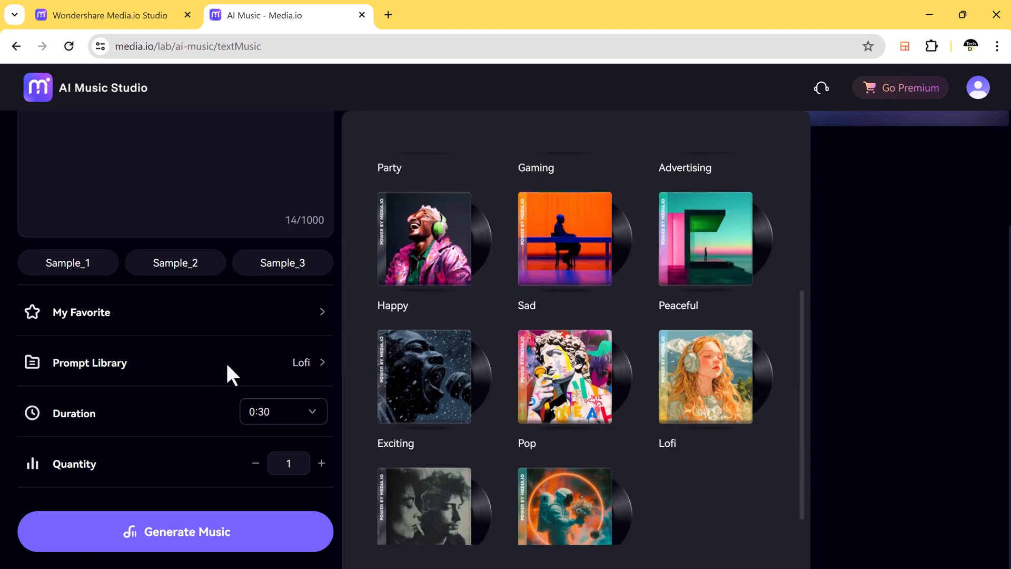
click(282, 412)
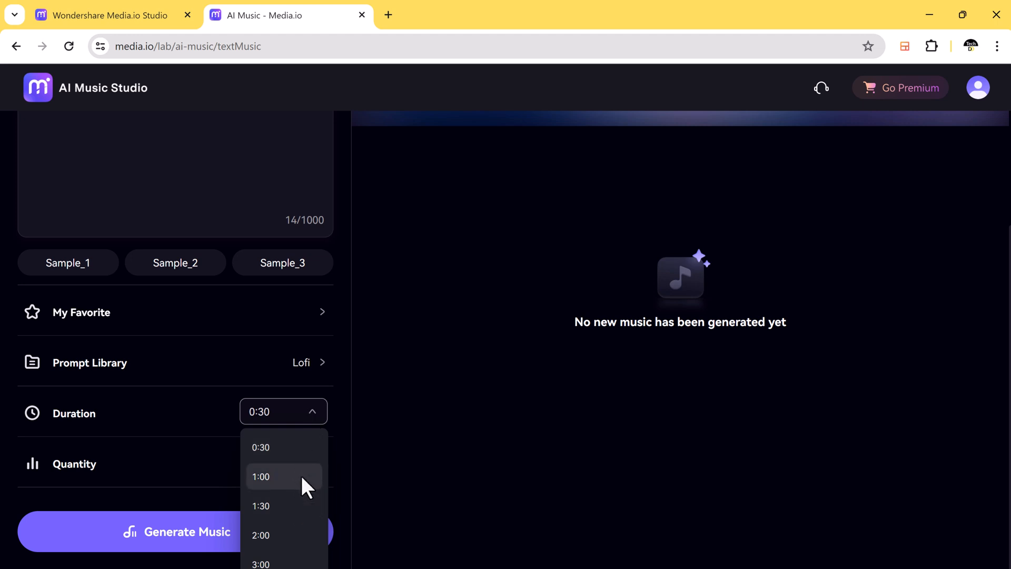
click(261, 505)
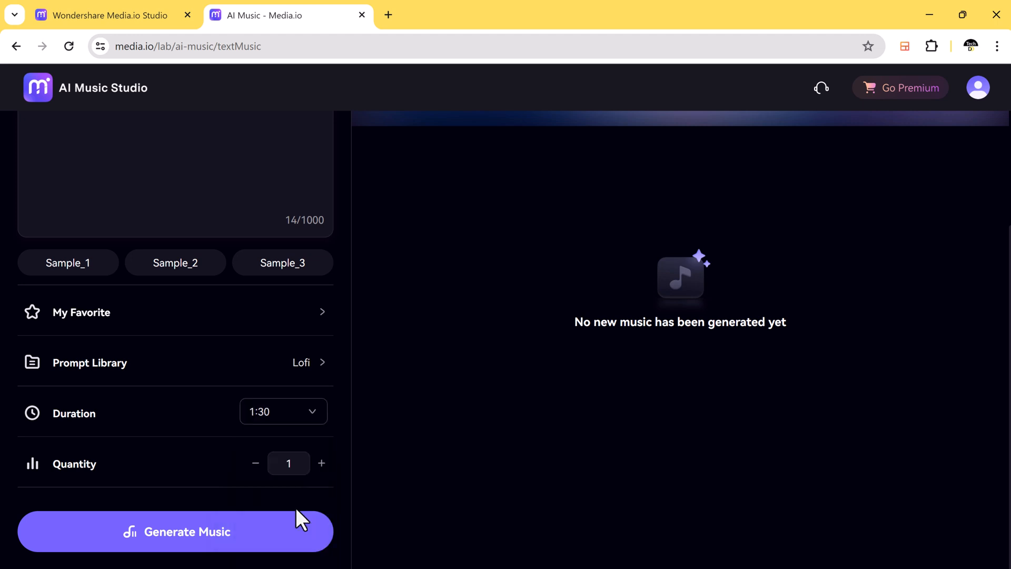
mouse_move(322, 463)
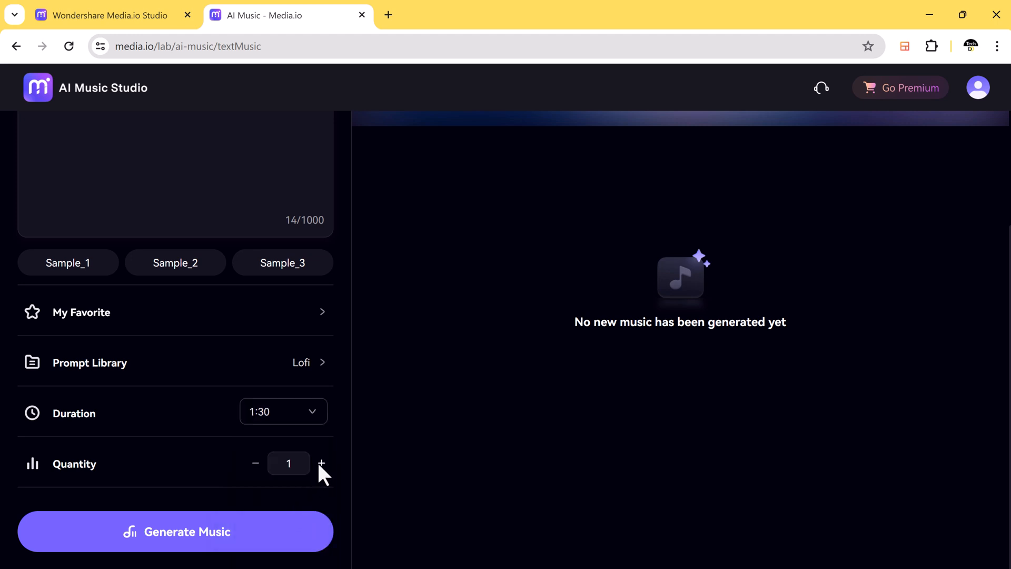
click(322, 463)
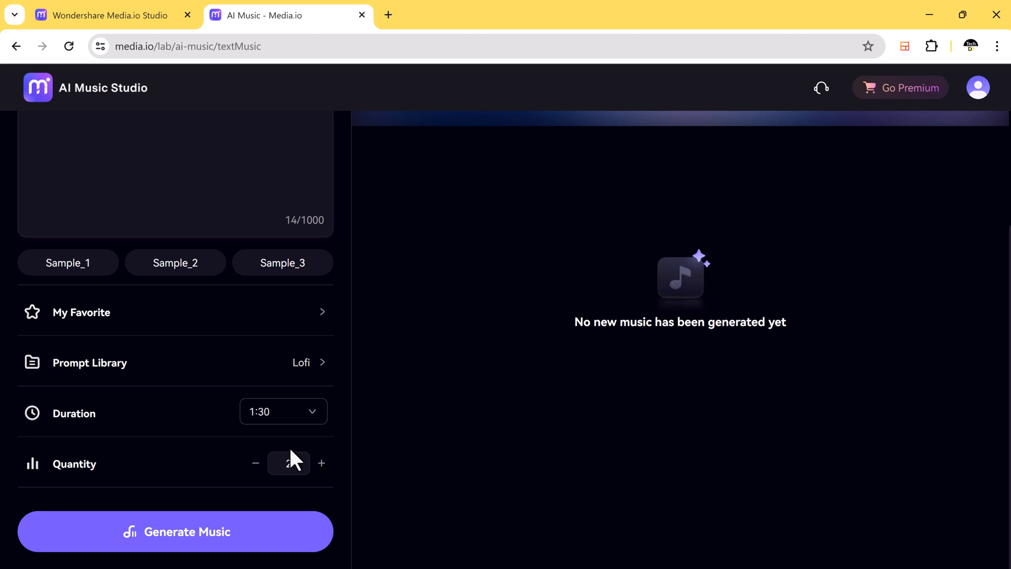
click(175, 530)
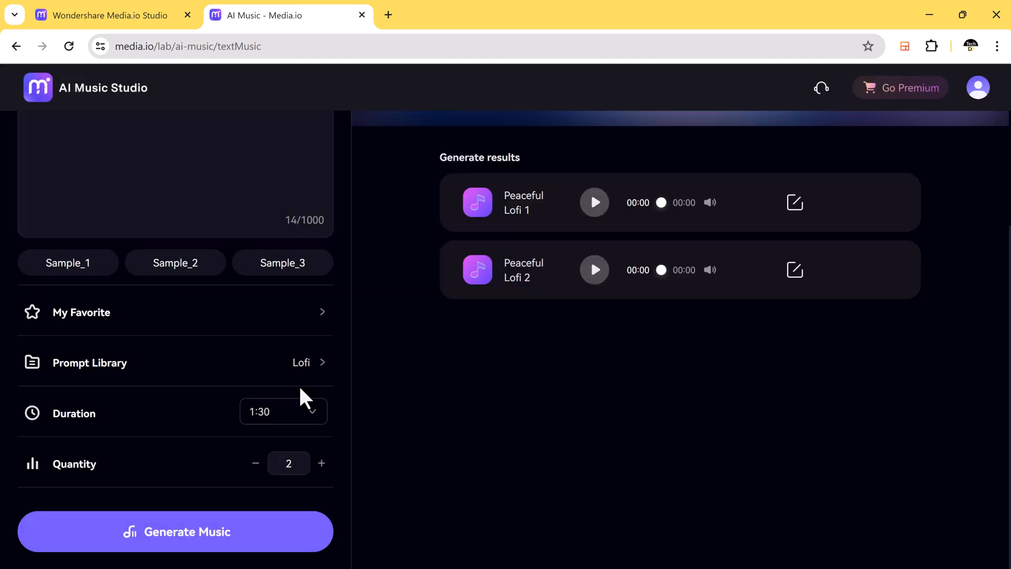
mouse_move(631, 184)
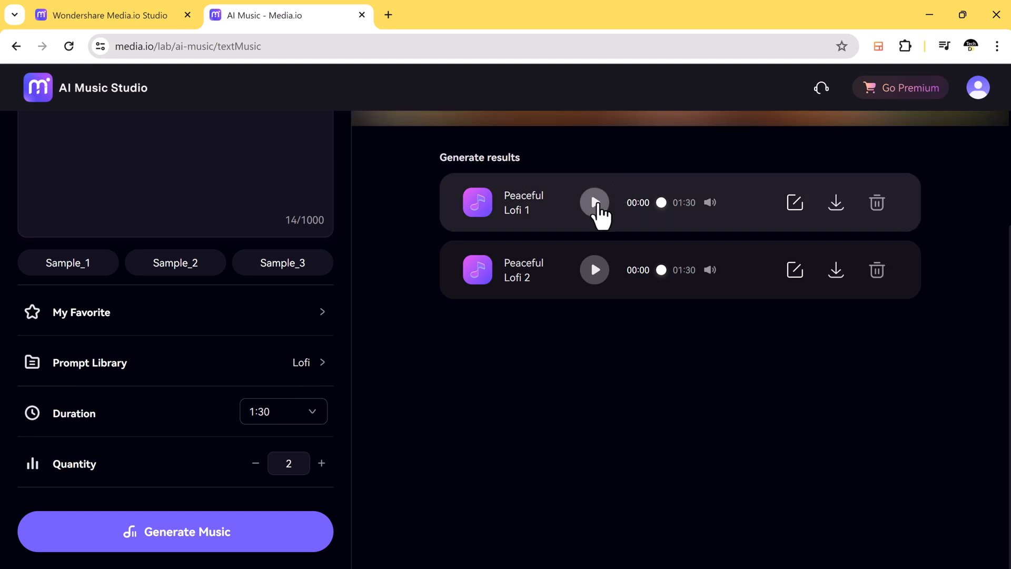
Preview Peaceful Lofi 1 and 2, go back to the studio home, pause playback and head to AI Song Cover
click(594, 202)
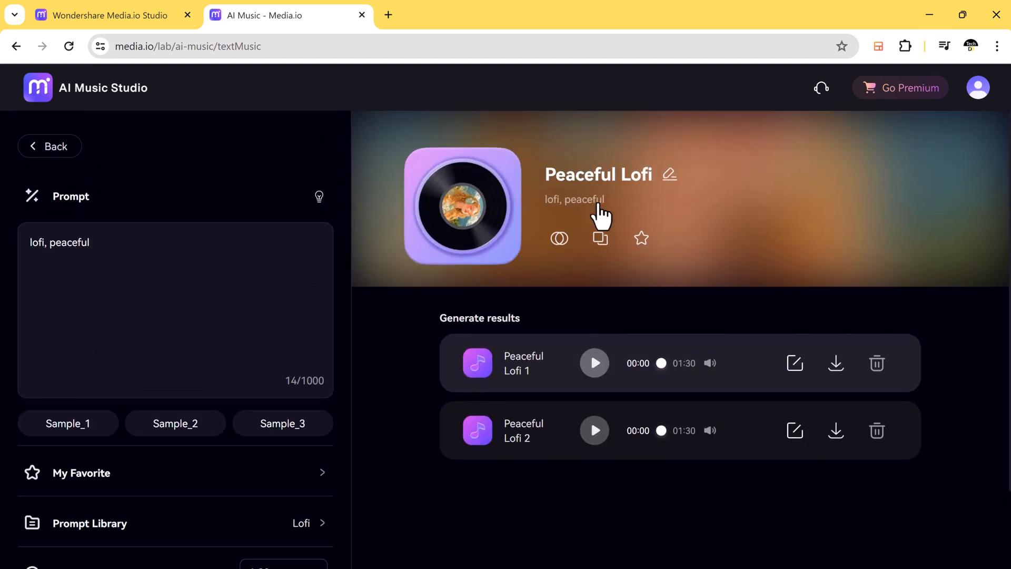
click(594, 362)
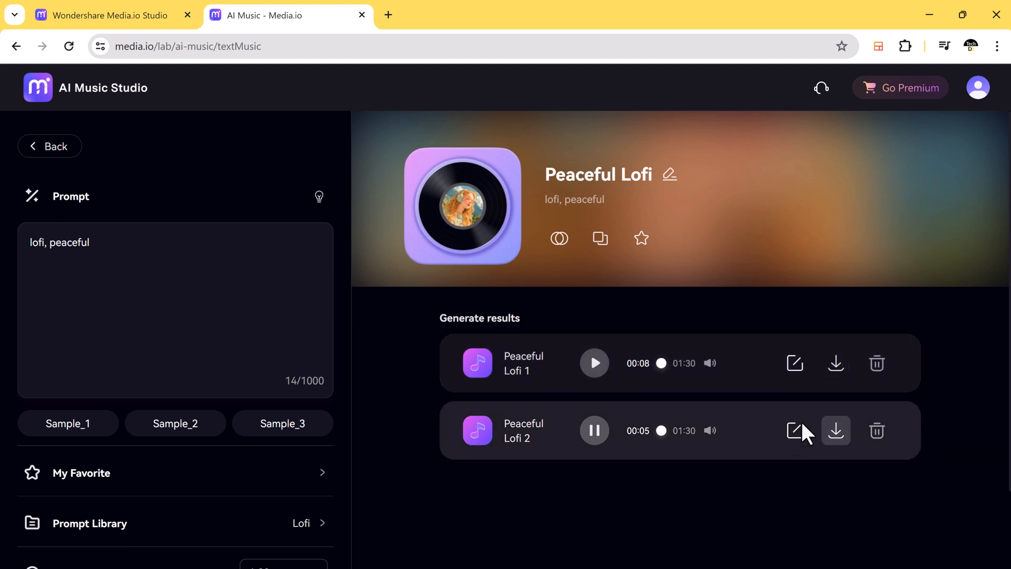
scroll(down, 3)
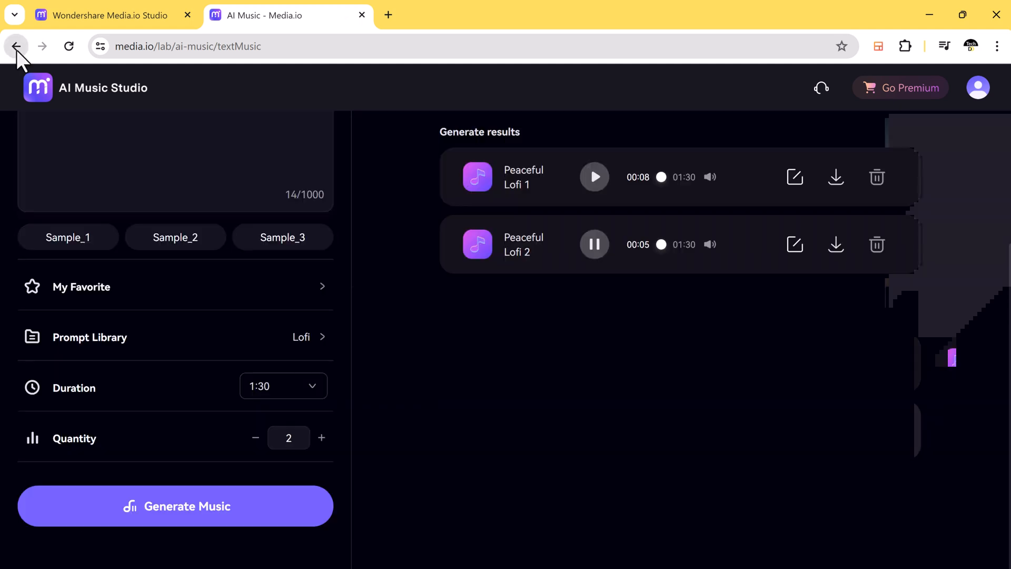
click(16, 46)
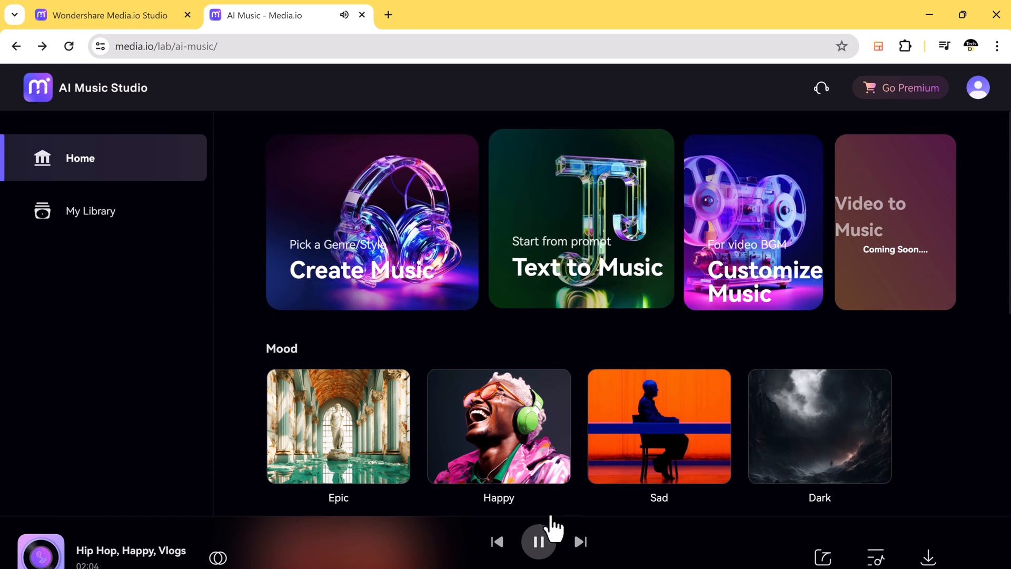
click(539, 541)
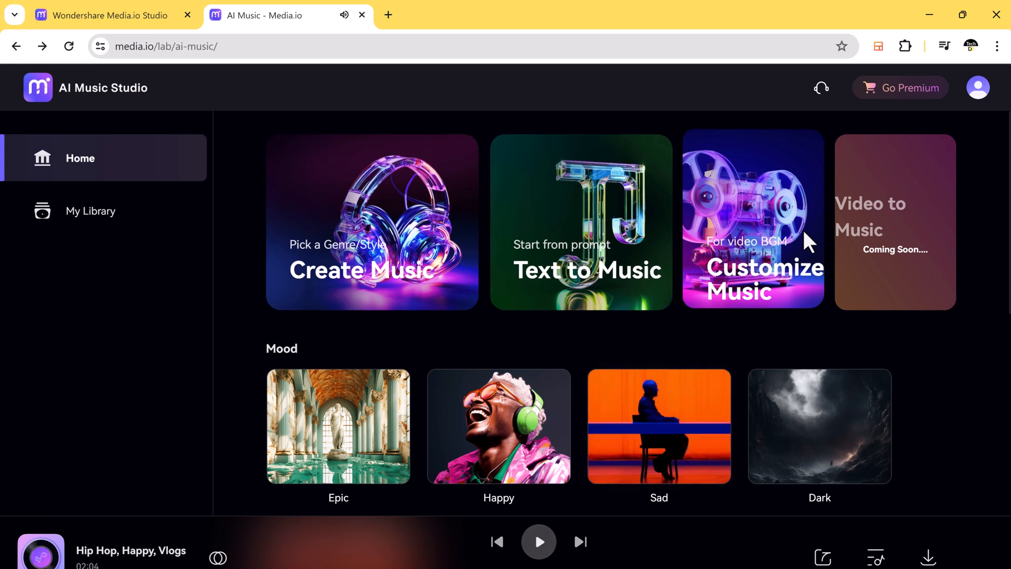
click(752, 222)
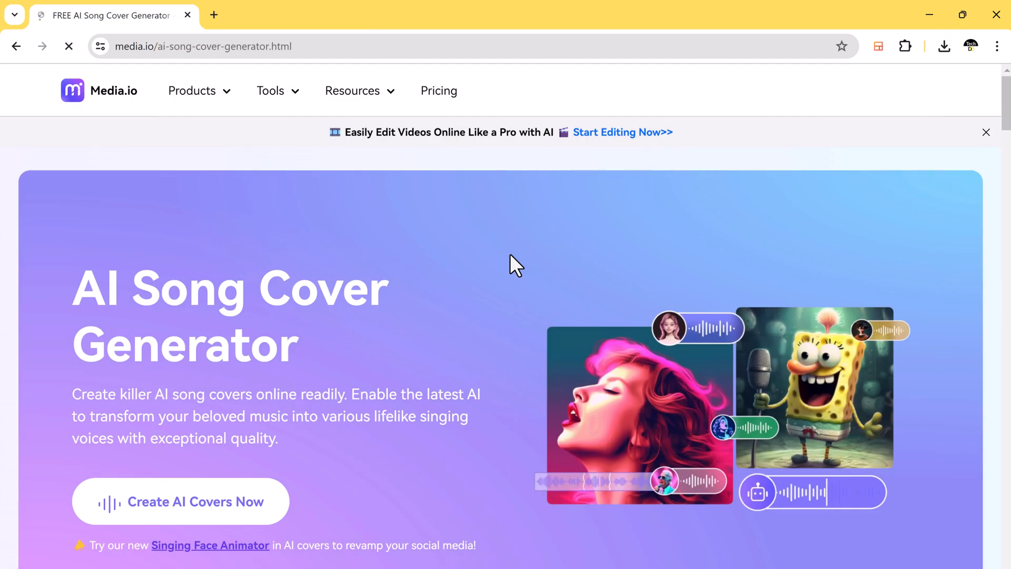
Dismiss the AI Video Editor promo and browse the celebrity voice samples, returning to the page top
scroll(down, 3)
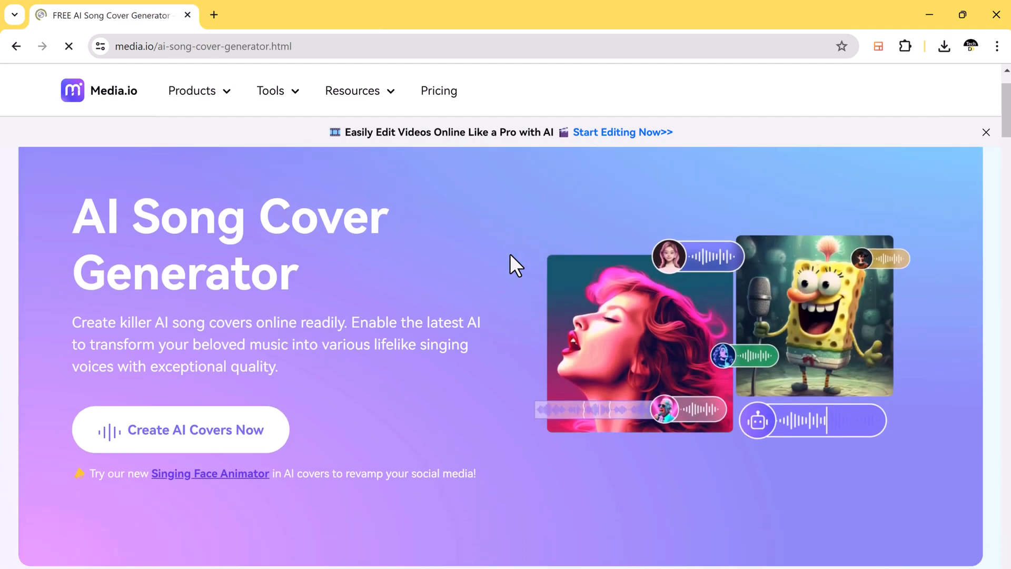
mouse_move(160, 316)
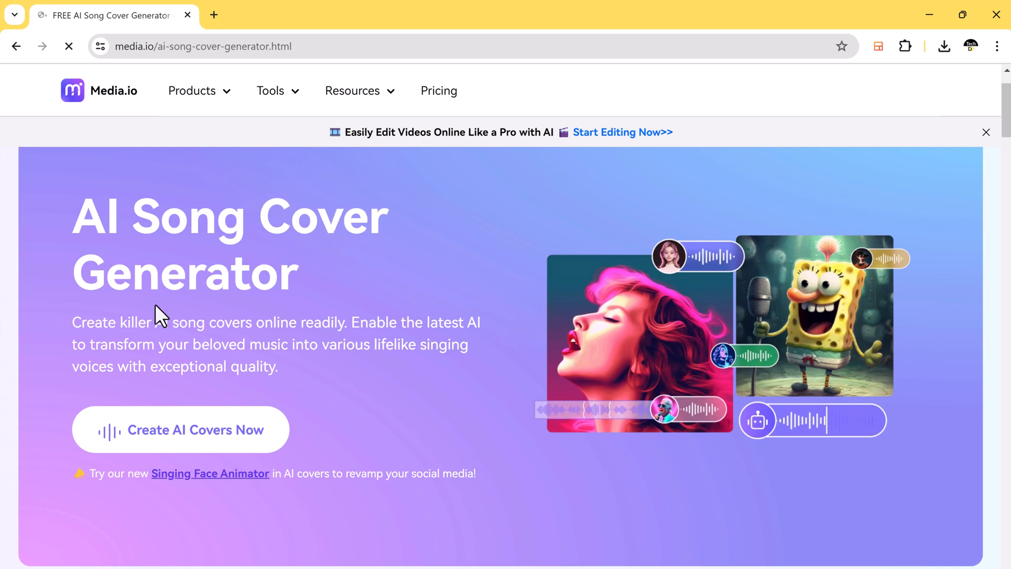
mouse_move(94, 343)
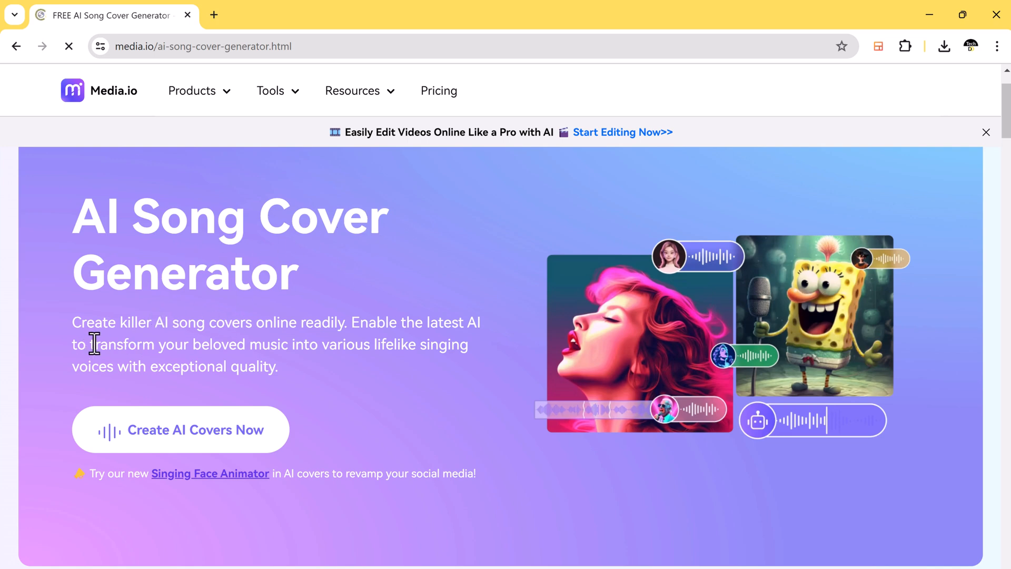
mouse_move(370, 325)
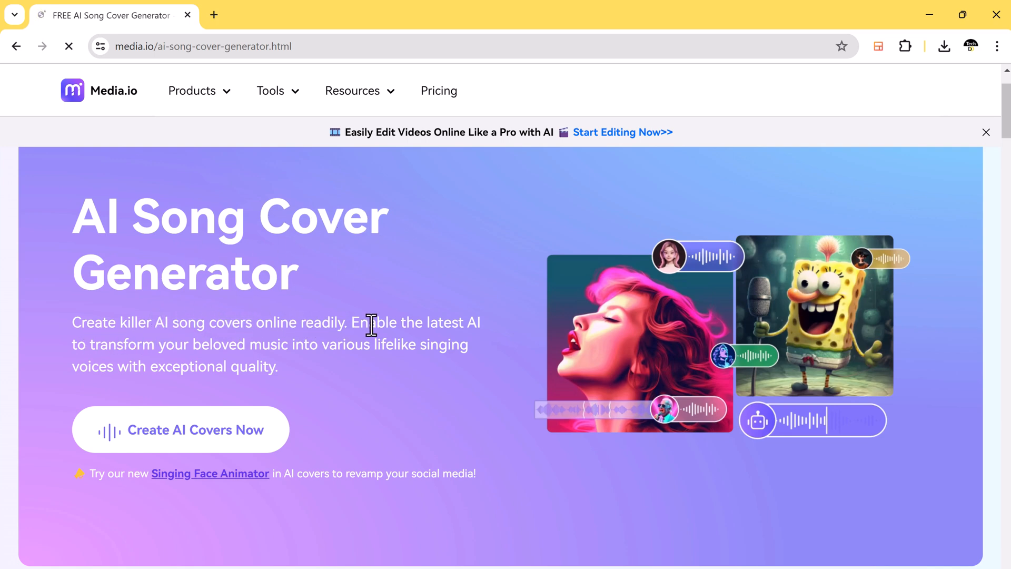
scroll(down, 3)
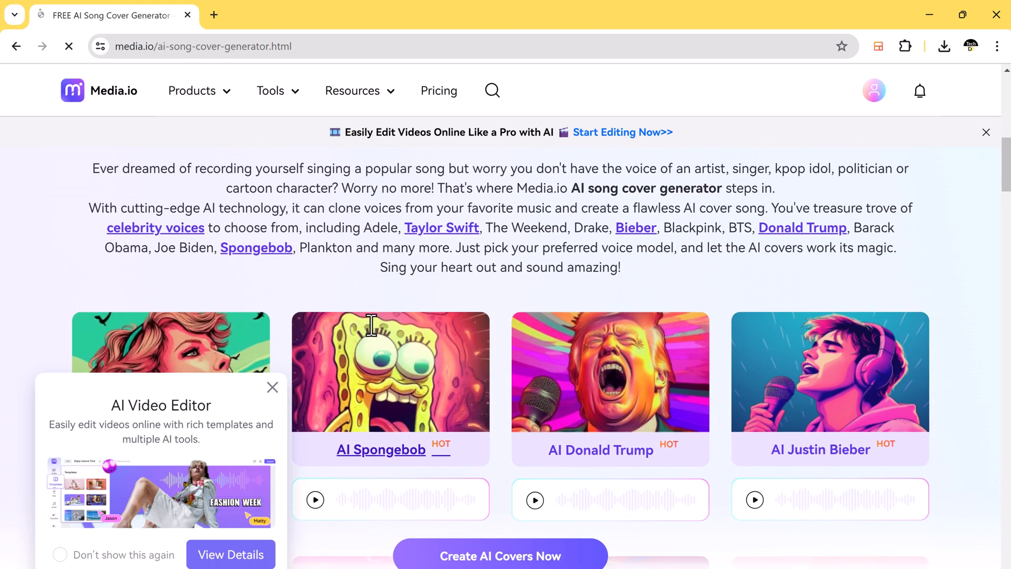
click(272, 387)
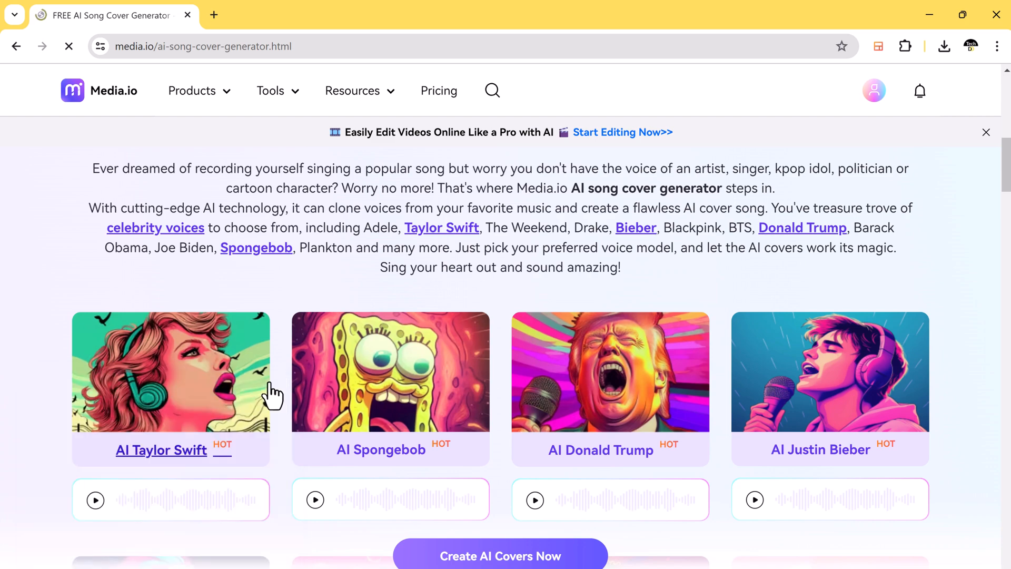
scroll(down, 3)
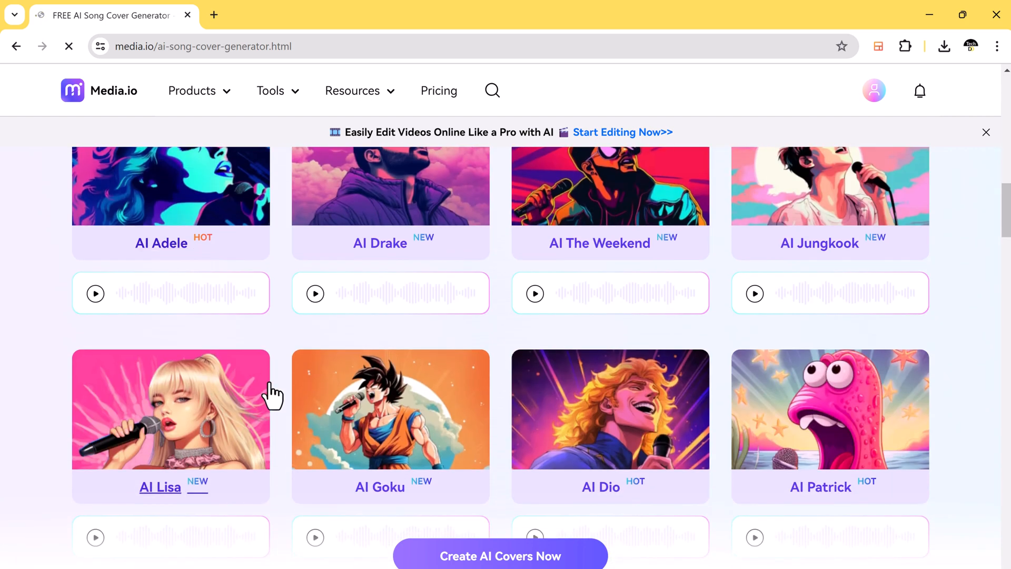
scroll(up, 3)
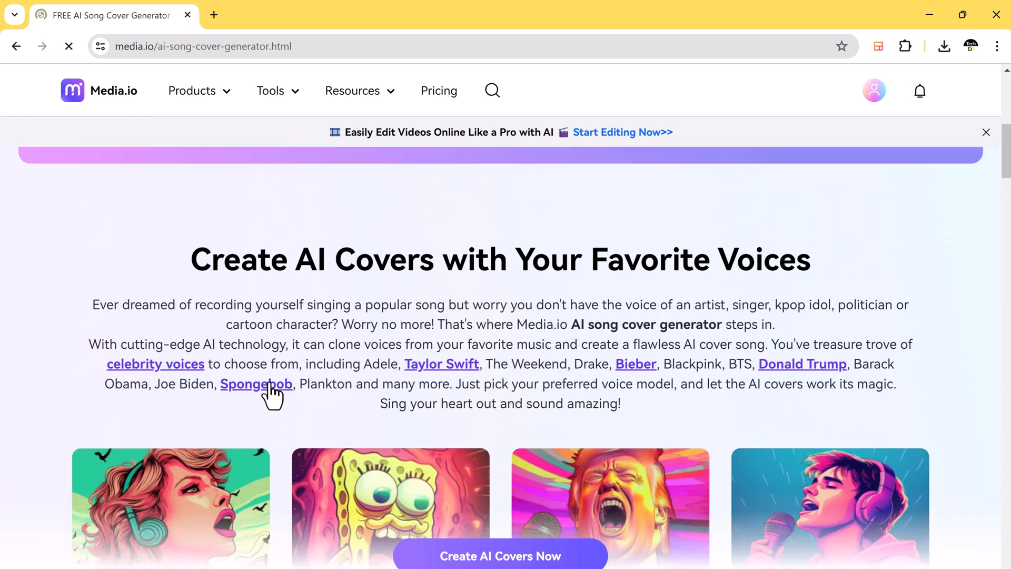
scroll(up, 3)
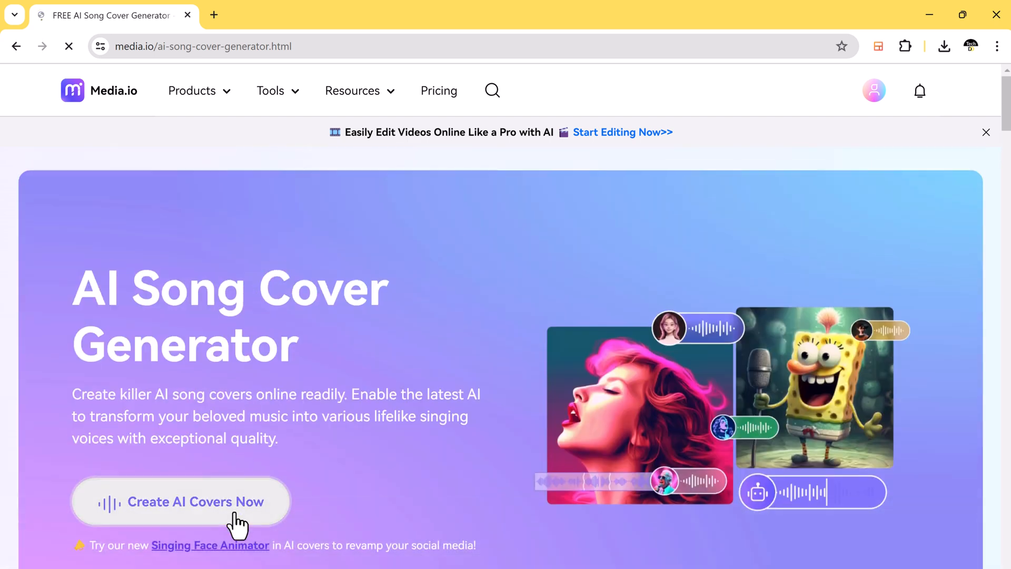
Start Create AI Covers Now and select the AI Donald voice model from the gallery
click(180, 501)
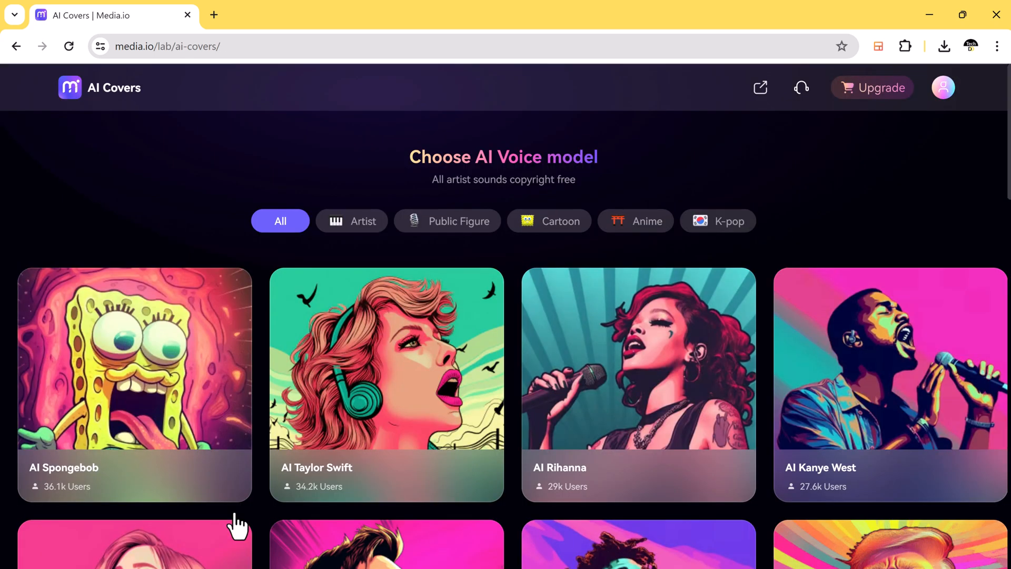
scroll(down, 3)
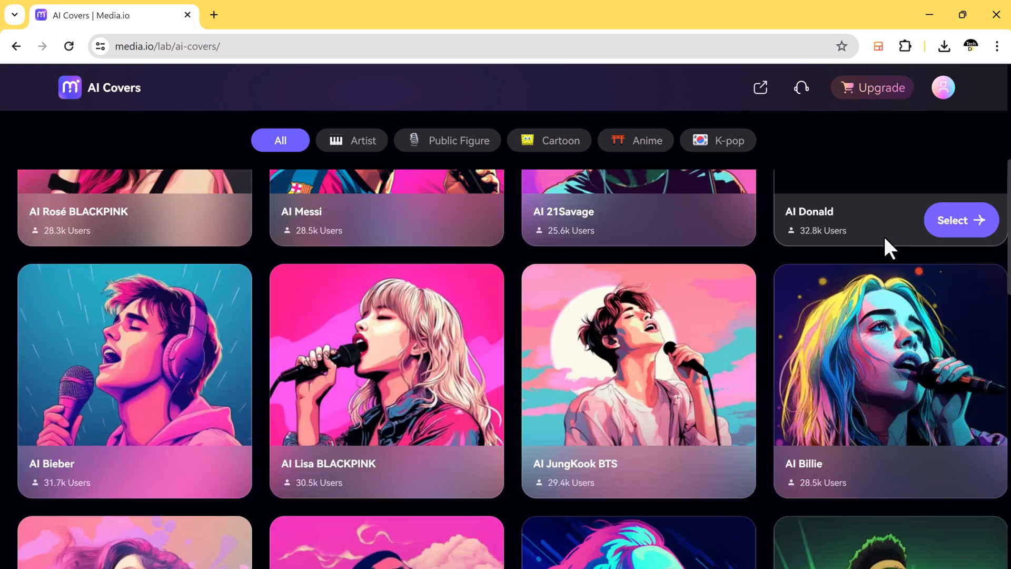
scroll(down, 3)
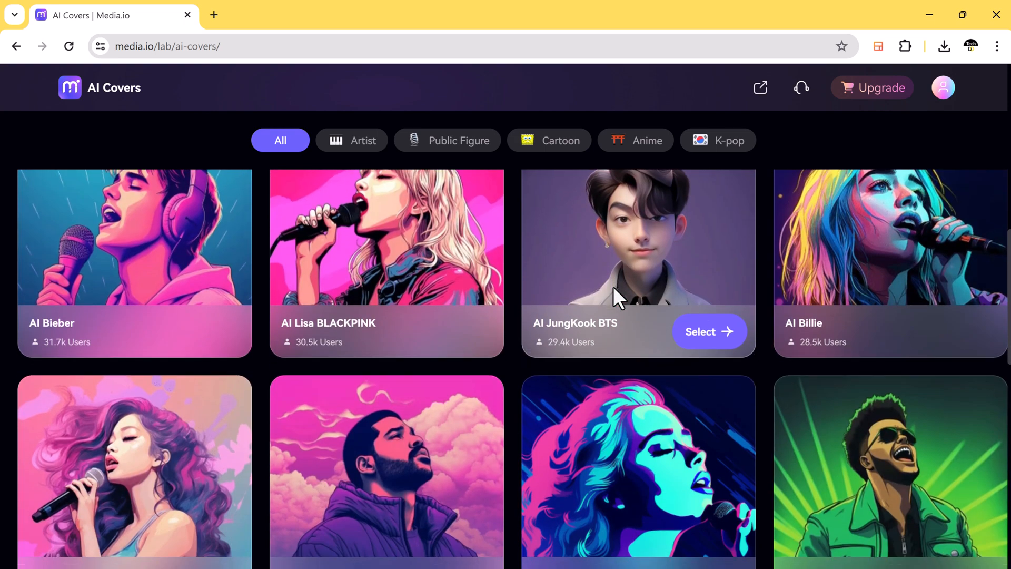
scroll(down, 3)
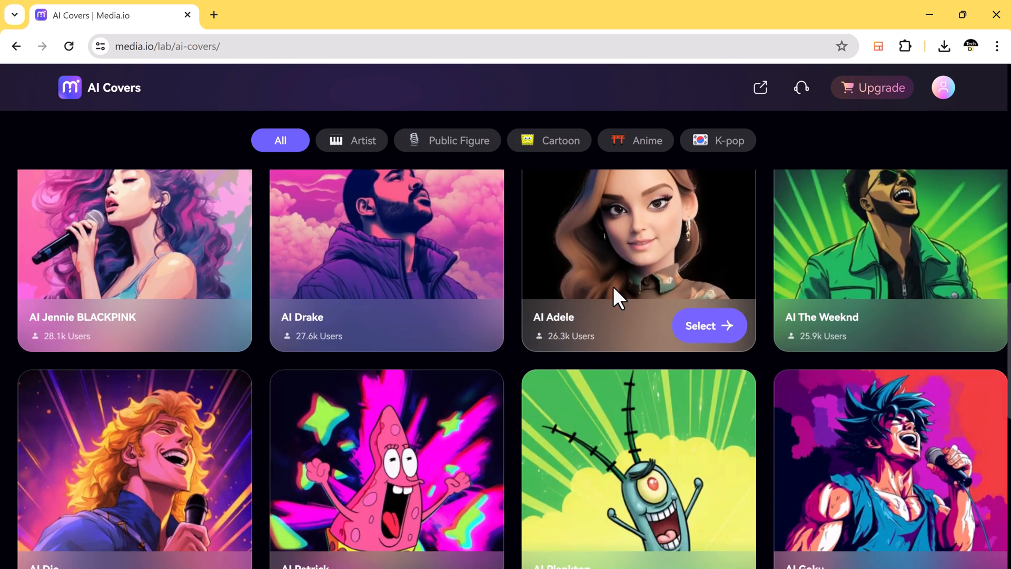
scroll(down, 3)
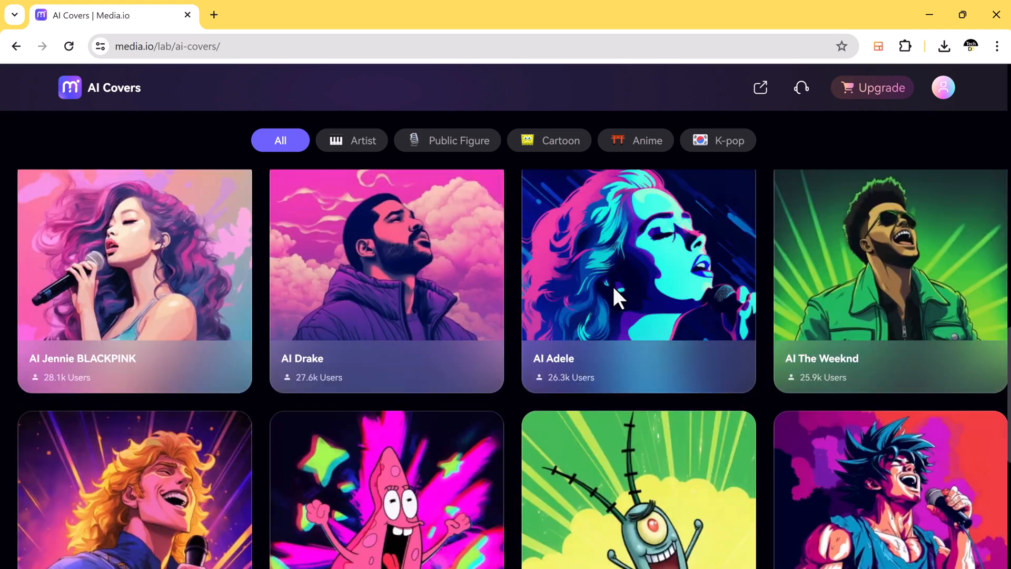
scroll(down, 3)
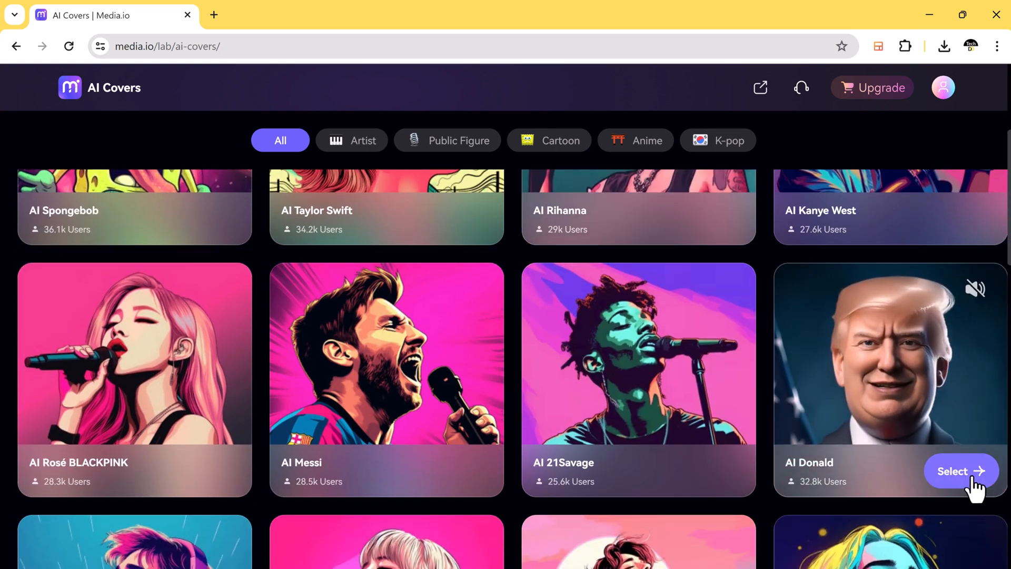
click(960, 471)
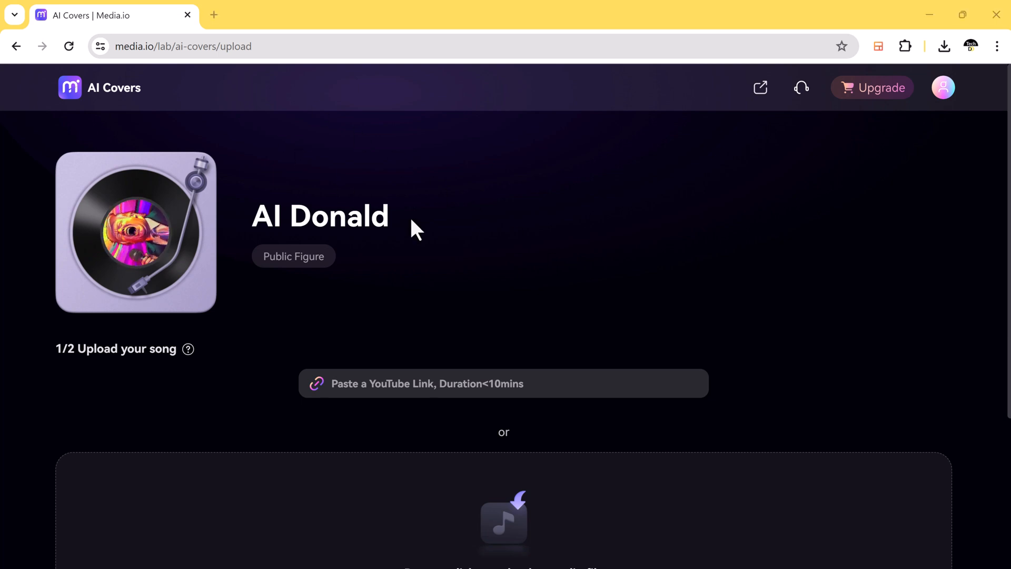
Upload videoplayback.m4a from Downloads as the song and continue to the Singing Face step
scroll(down, 3)
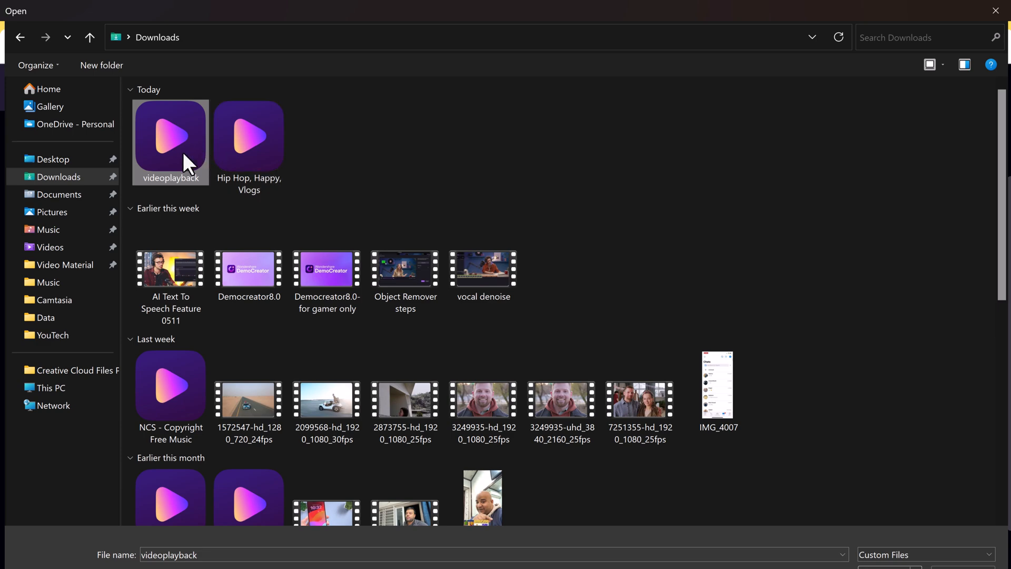
double_click(171, 135)
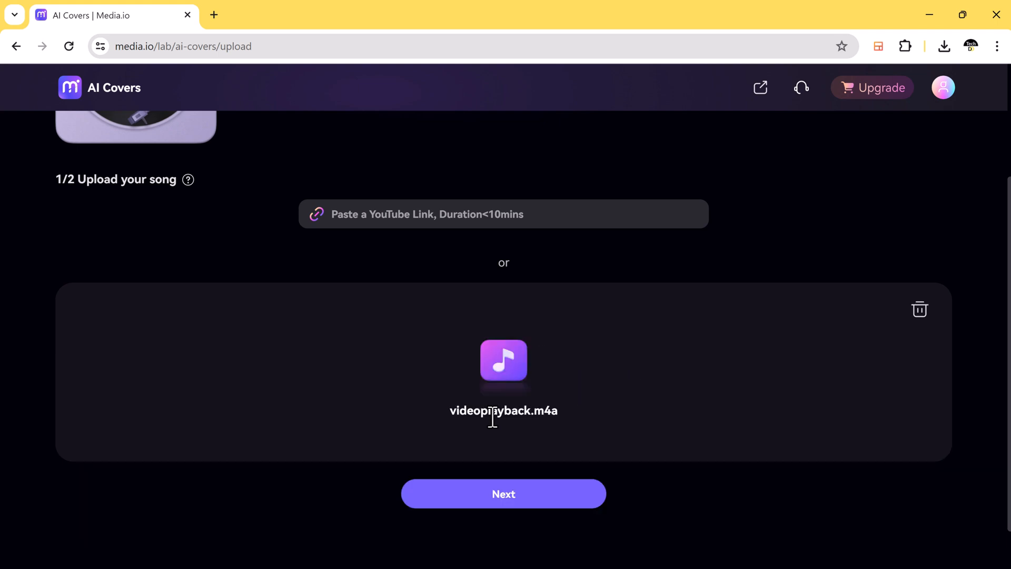
click(502, 493)
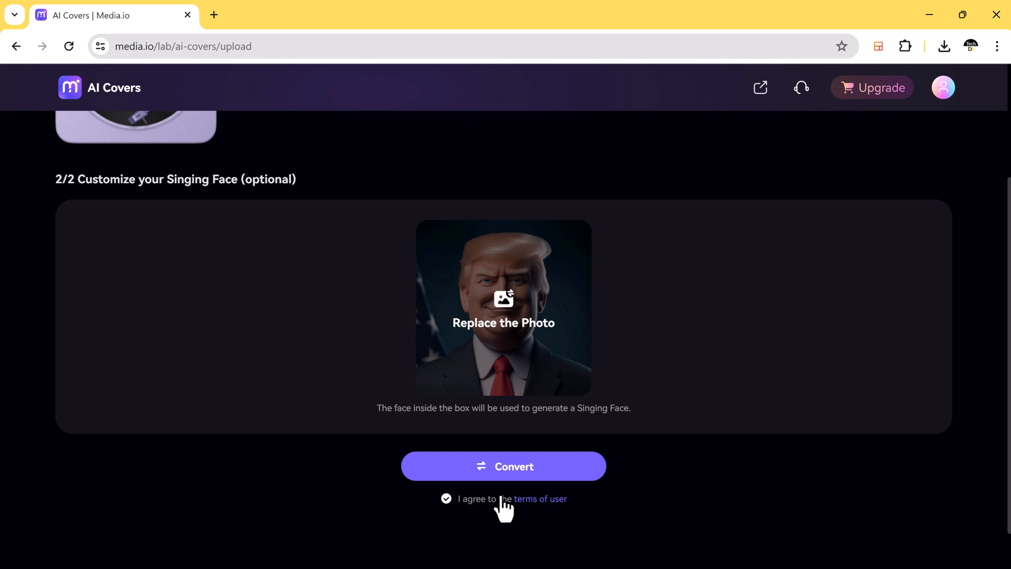
Keep the default singing face, accept the terms and convert the song to AI Donald's voice
click(503, 467)
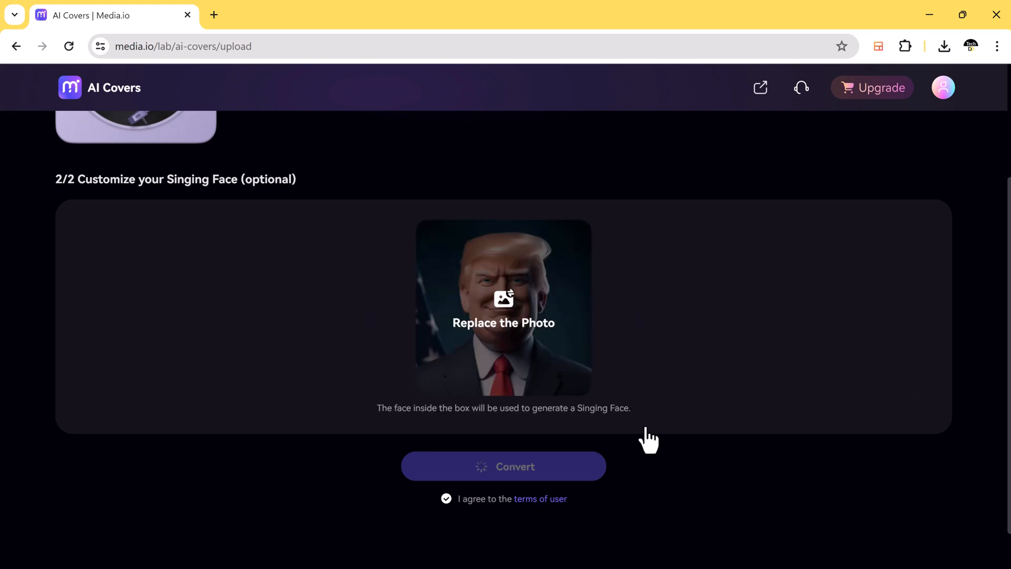
click(504, 465)
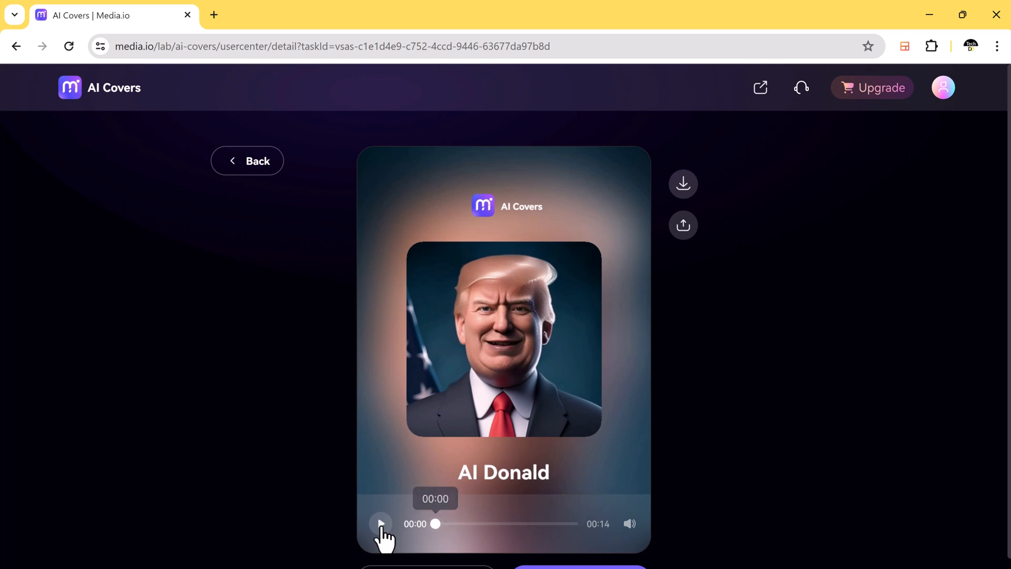
Play the 14-second AI Donald cover preview in the result player
click(380, 523)
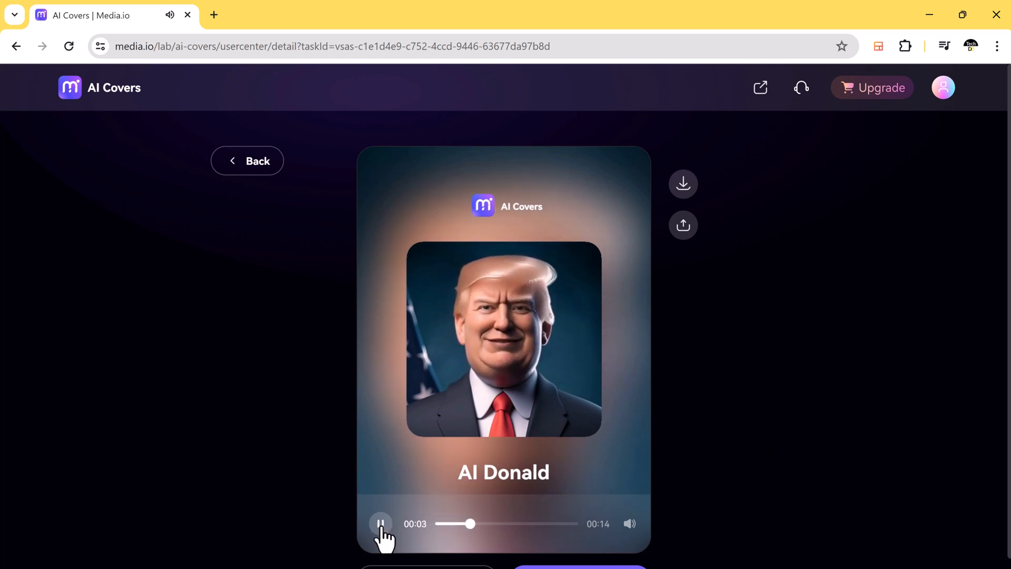
mouse_move(487, 415)
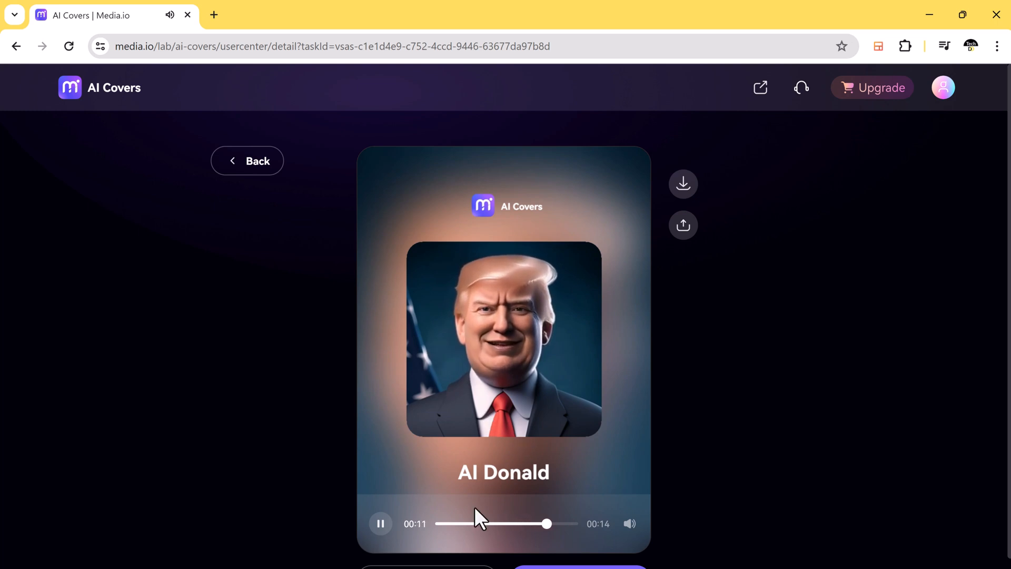
click(380, 523)
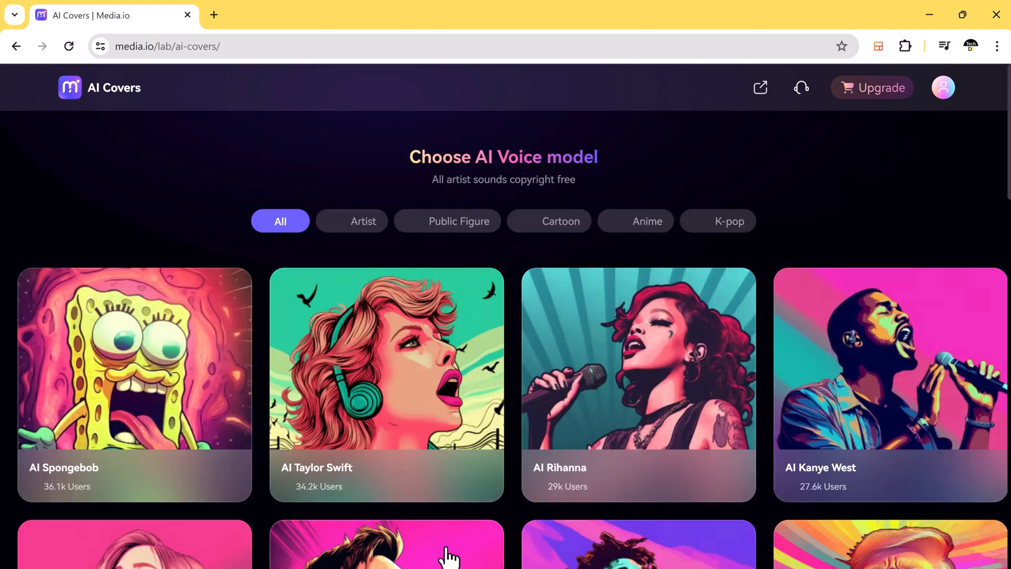
Scroll the voice model gallery to reveal AI Messi, AI 21Savage and AI Donald
scroll(down, 3)
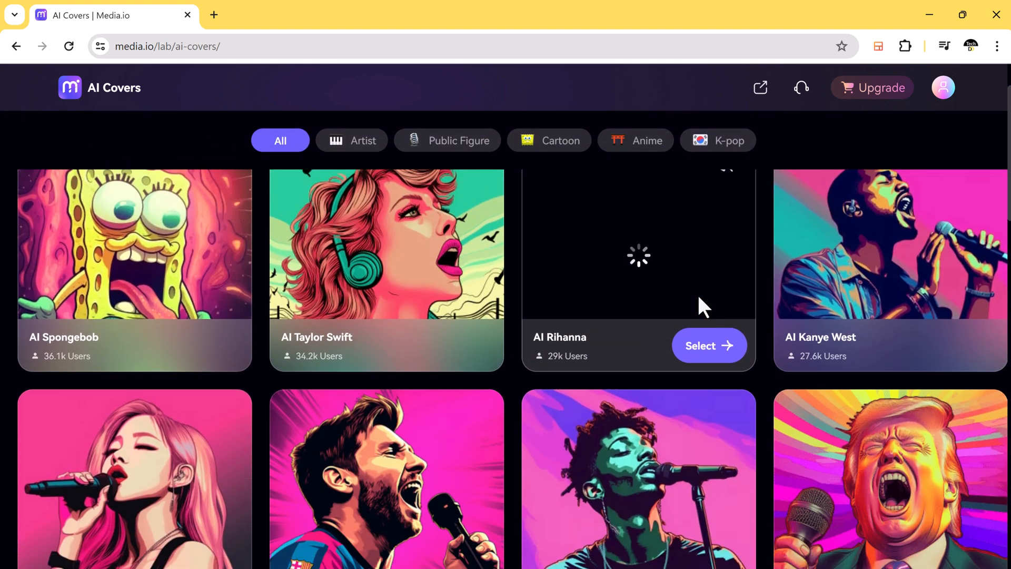
scroll(down, 3)
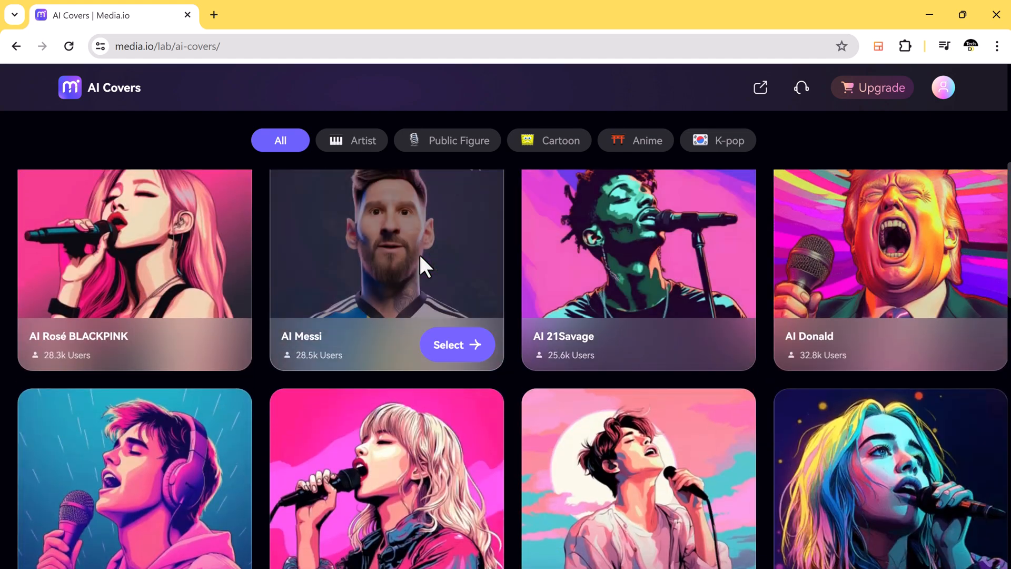